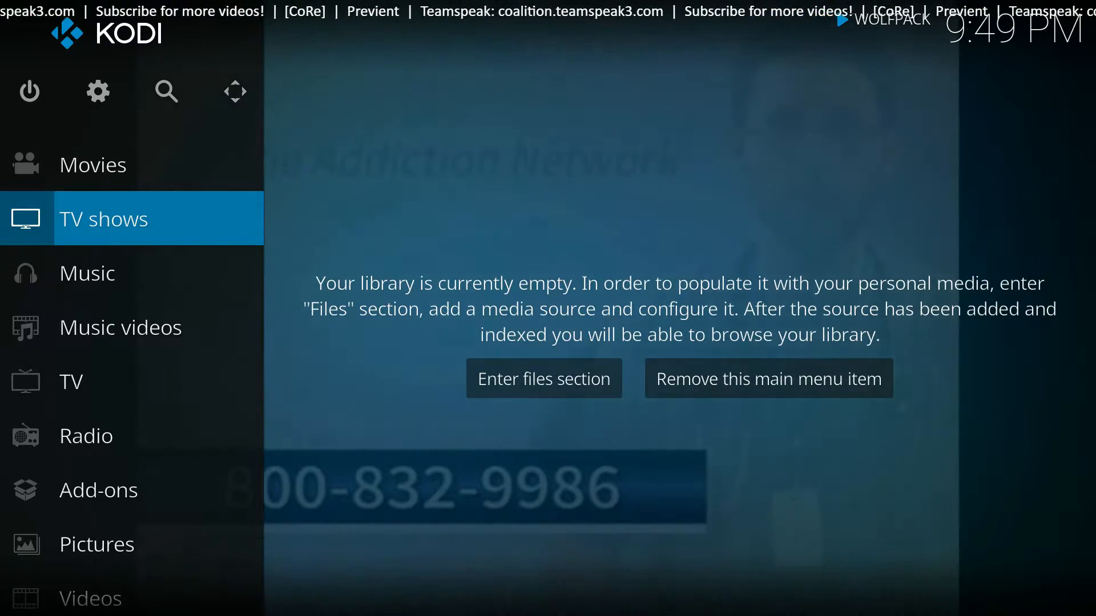
pyautogui.moveTo(343, 76)
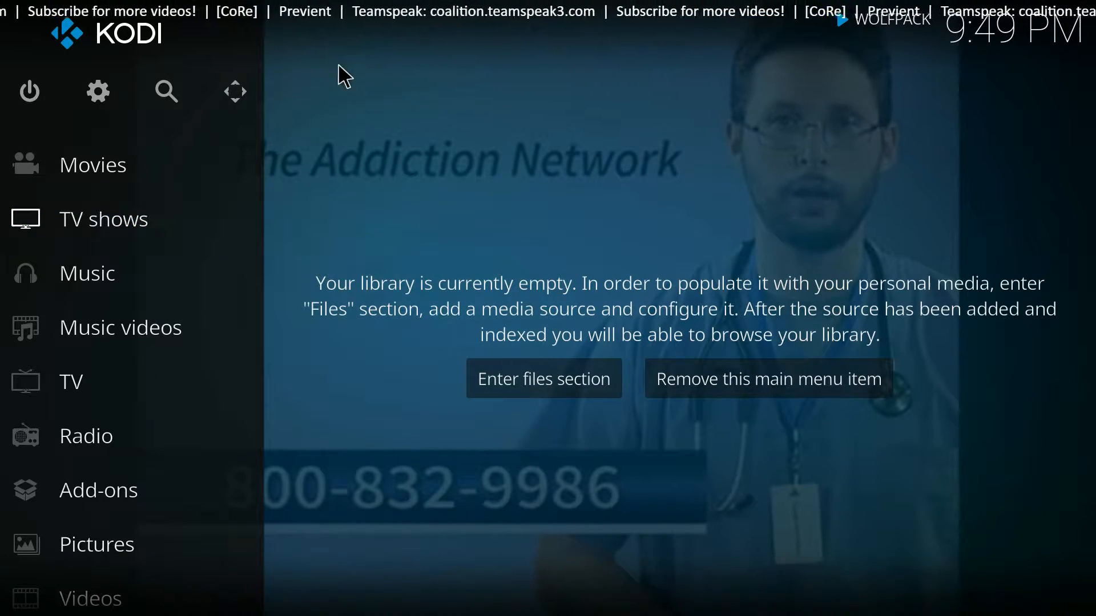
pyautogui.moveTo(167, 173)
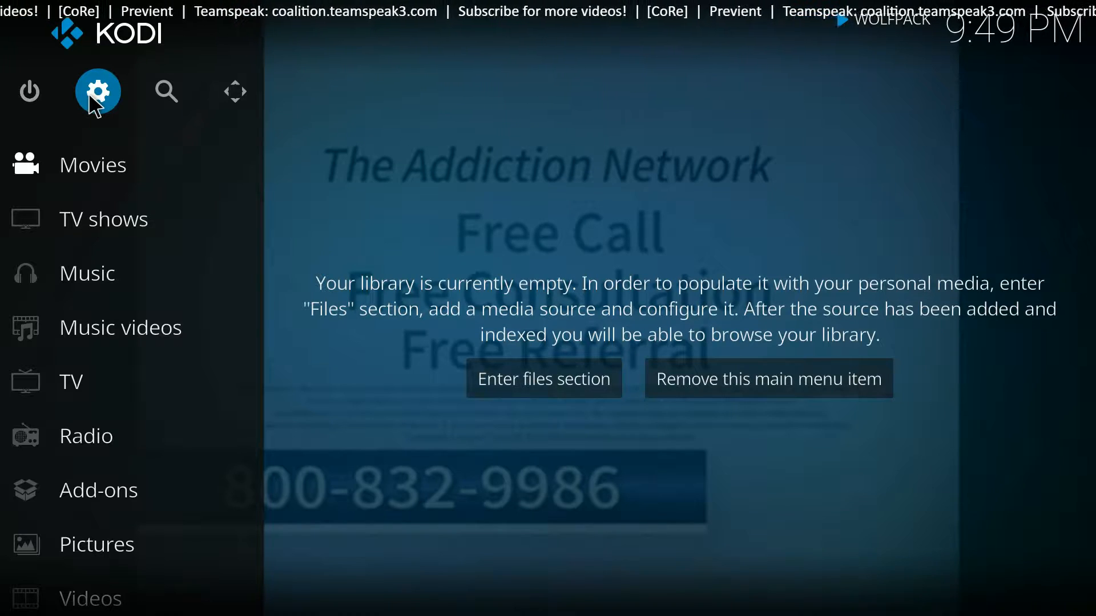
# Switch on Unknown sources under System settings > Add-ons.
pyautogui.click(98, 91)
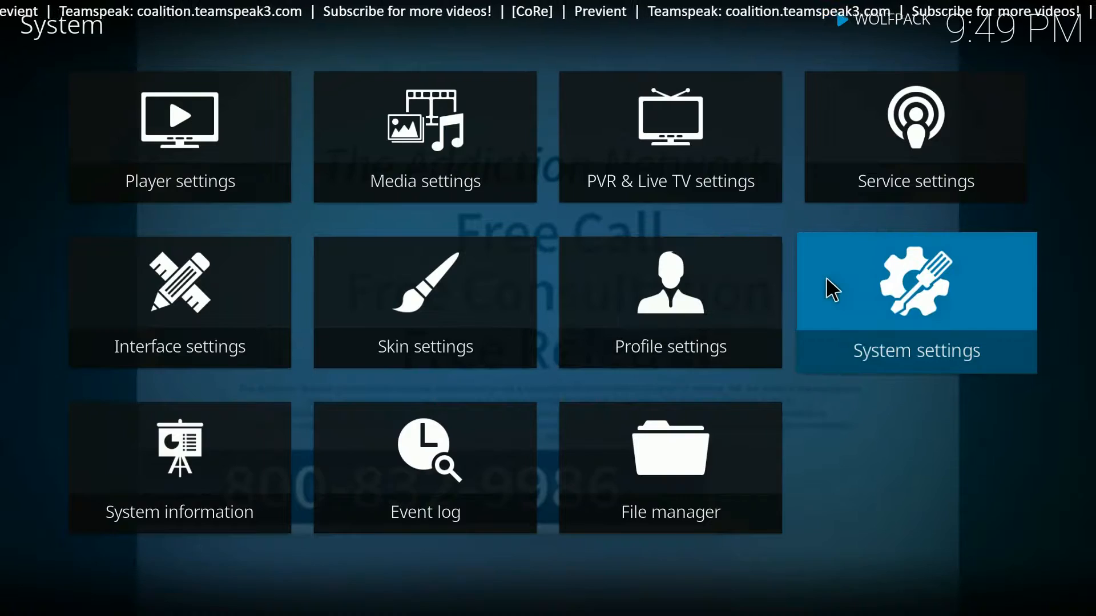
pyautogui.moveTo(908, 325)
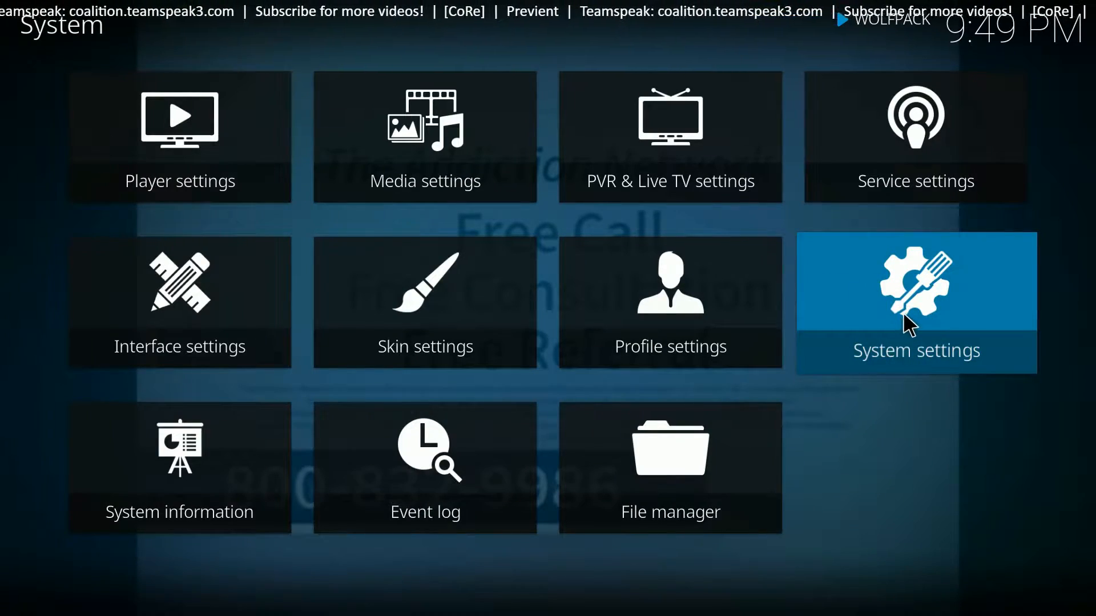
pyautogui.click(915, 302)
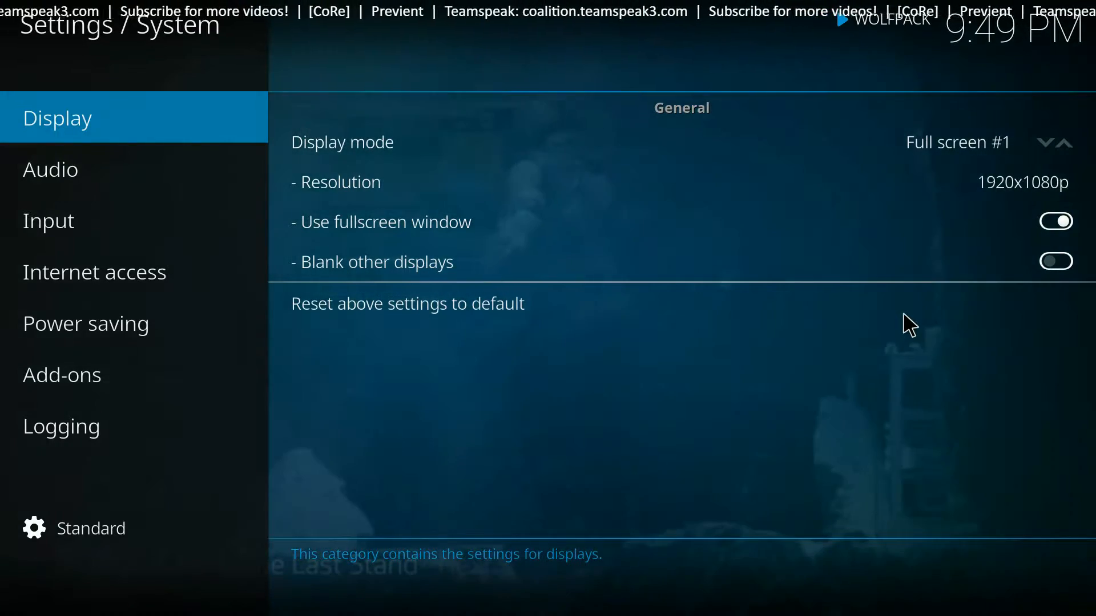
pyautogui.click(61, 375)
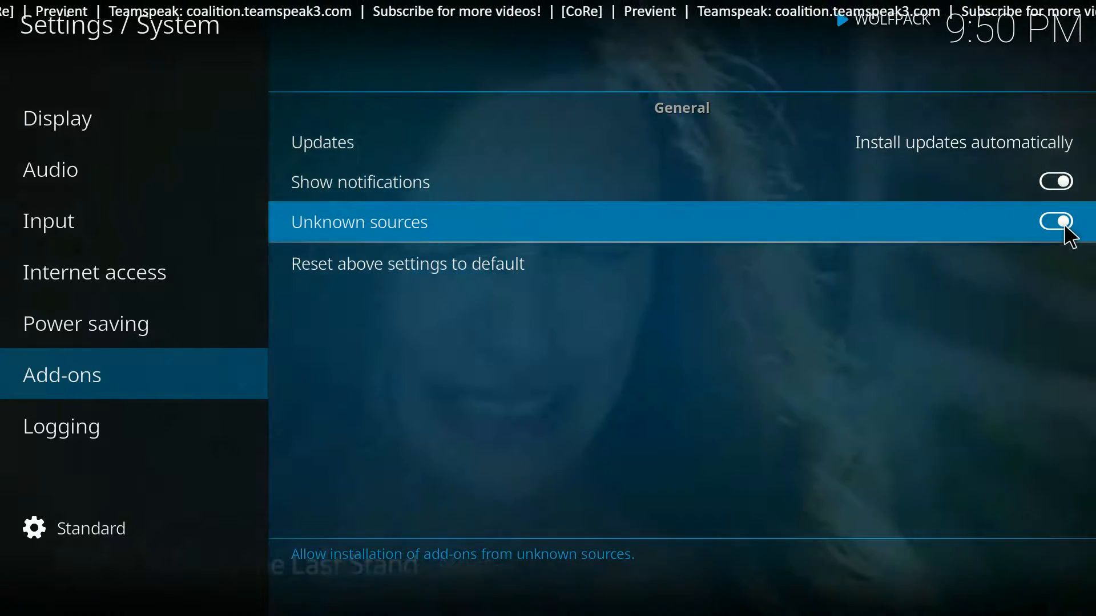
pyautogui.click(1056, 221)
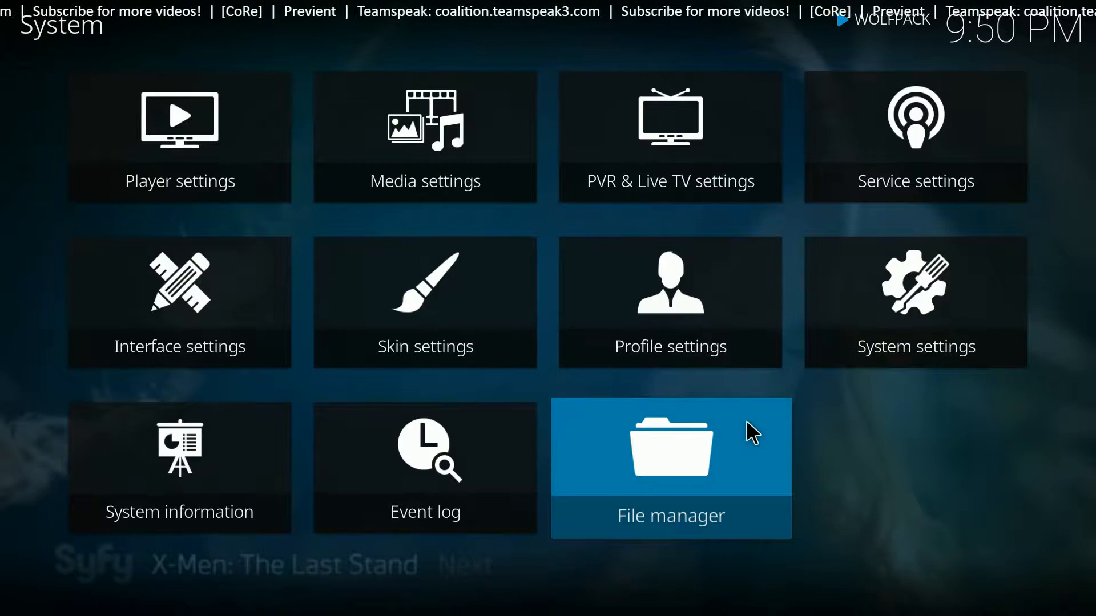
pyautogui.moveTo(723, 454)
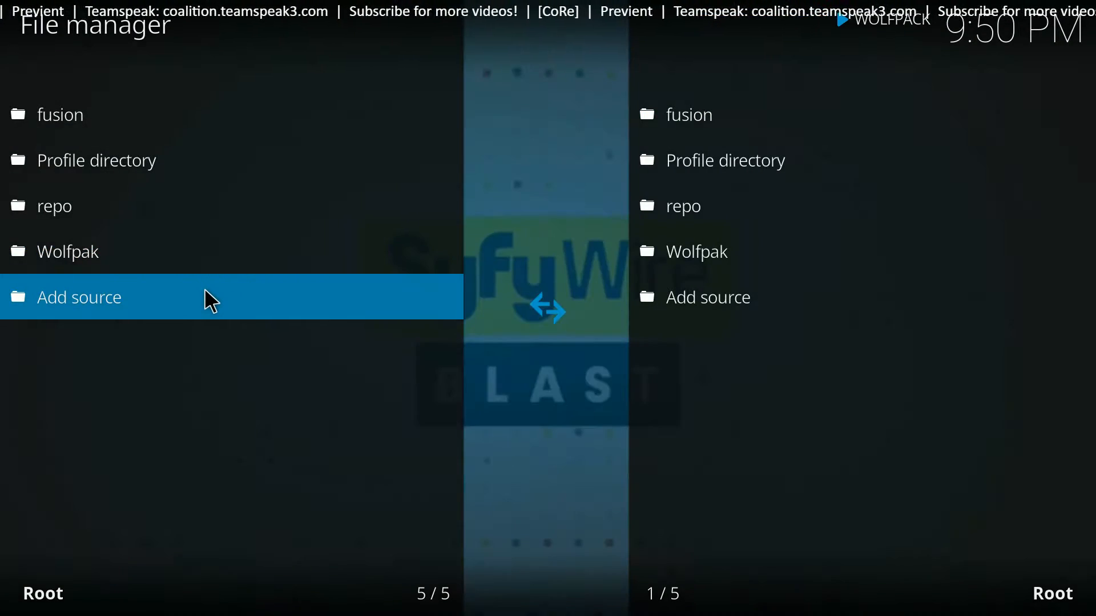
# Choose Add source in the file manager to get an empty source dialog.
pyautogui.click(81, 297)
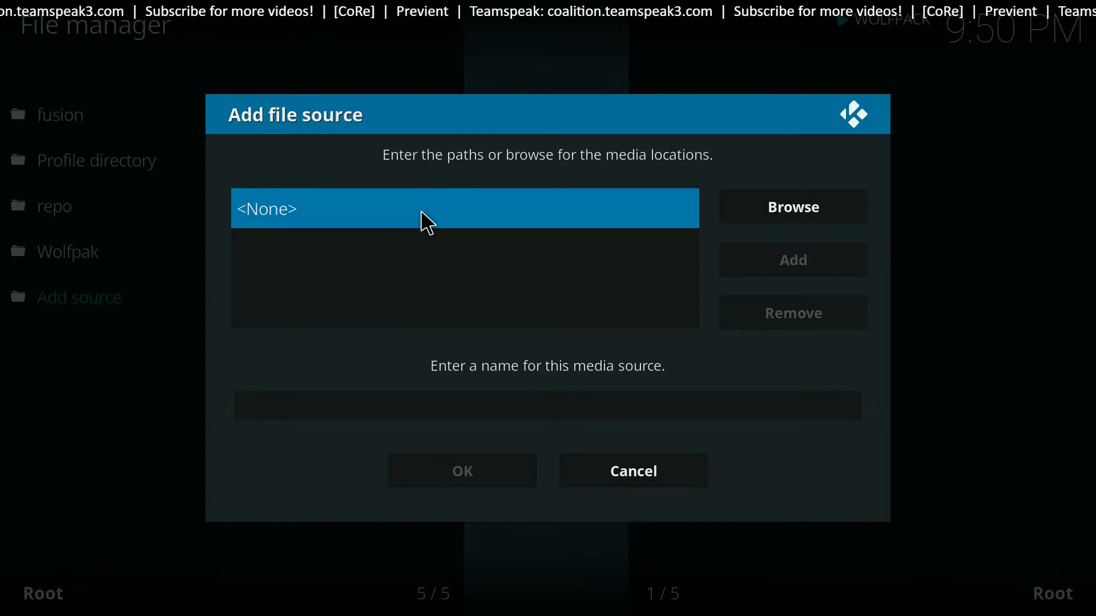
pyautogui.click(464, 208)
pyautogui.write('http:')
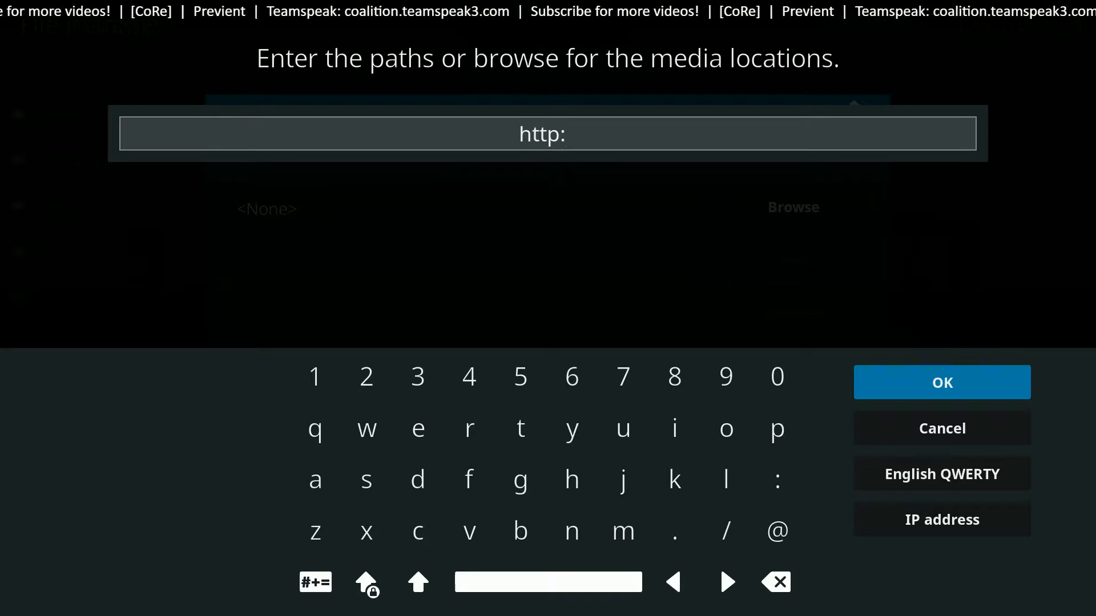
pyautogui.click(366, 429)
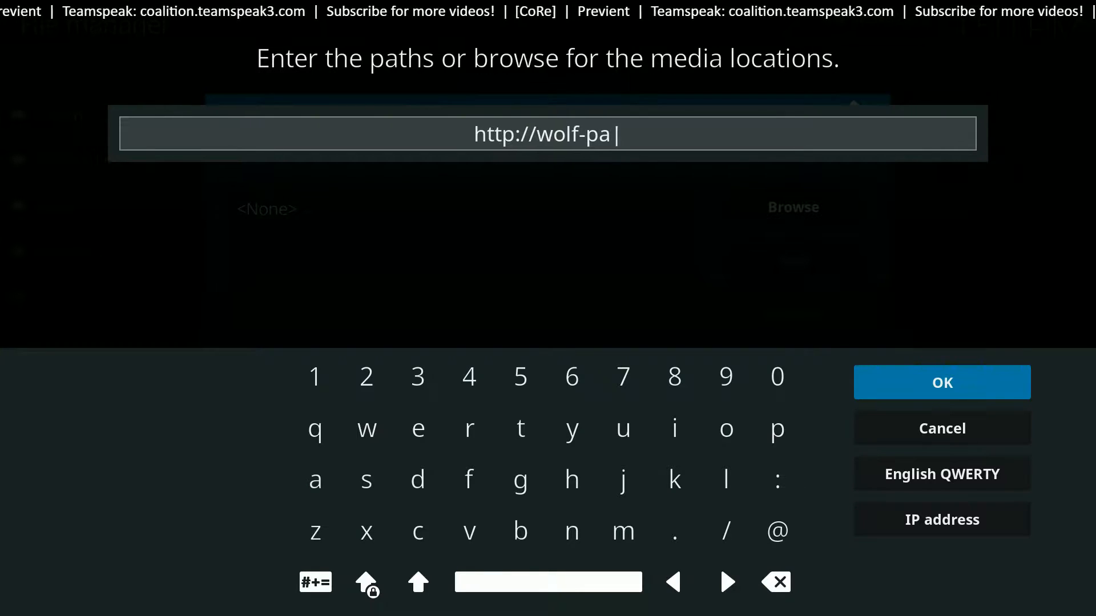
pyautogui.write('ck.')
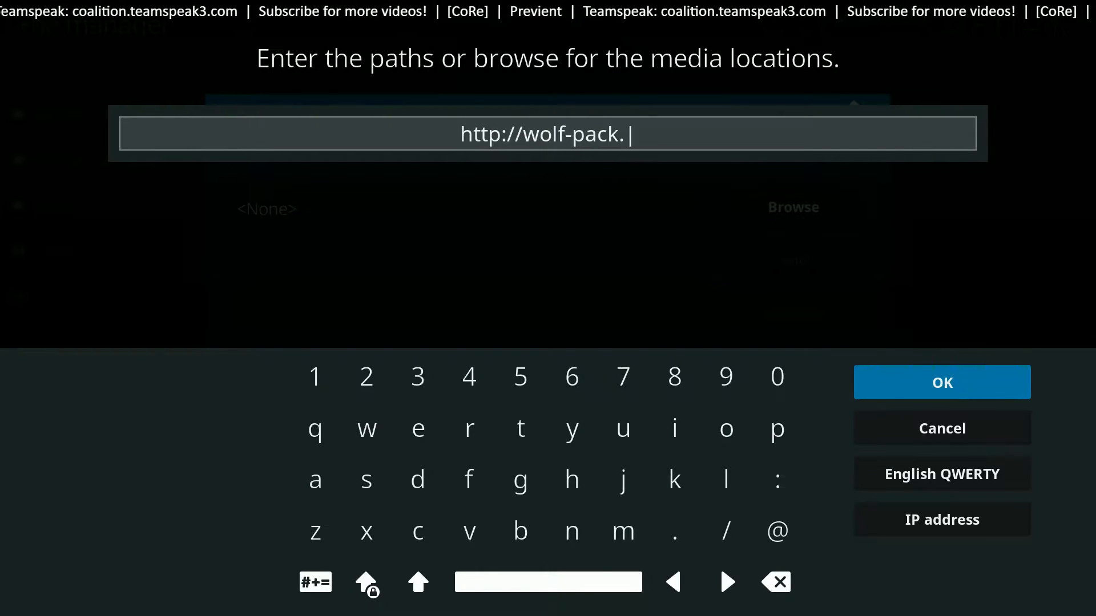
pyautogui.write('netai.net/repo')
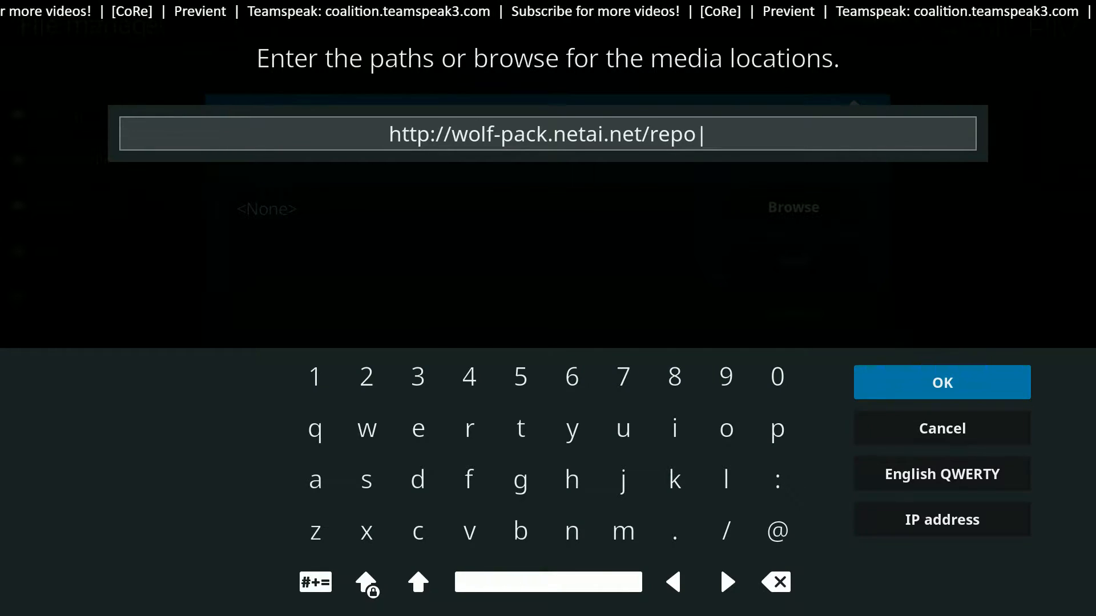
pyautogui.moveTo(462, 178)
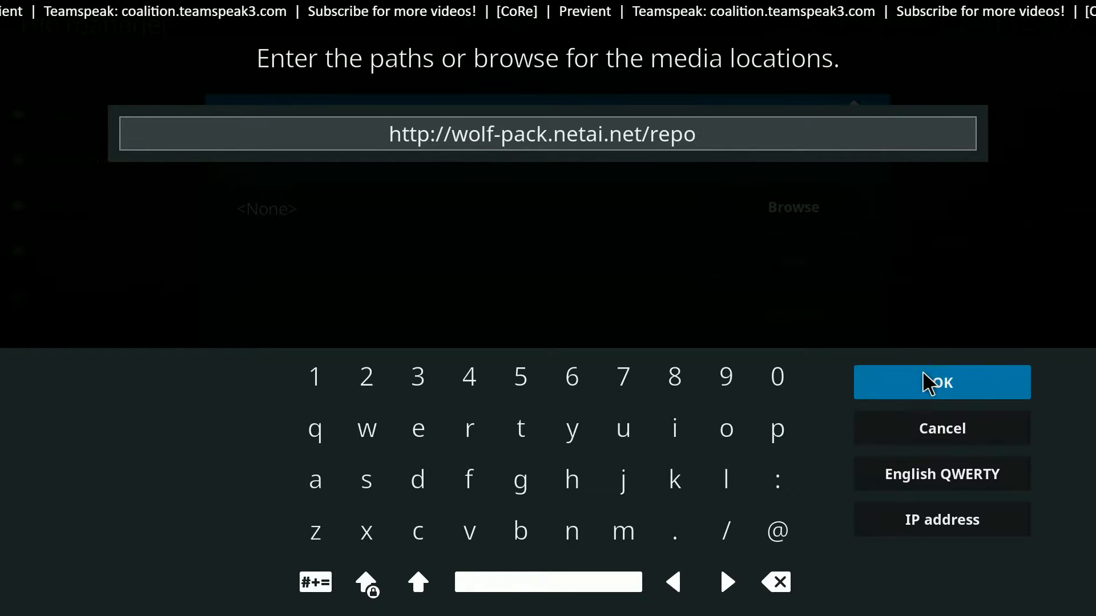
pyautogui.click(941, 382)
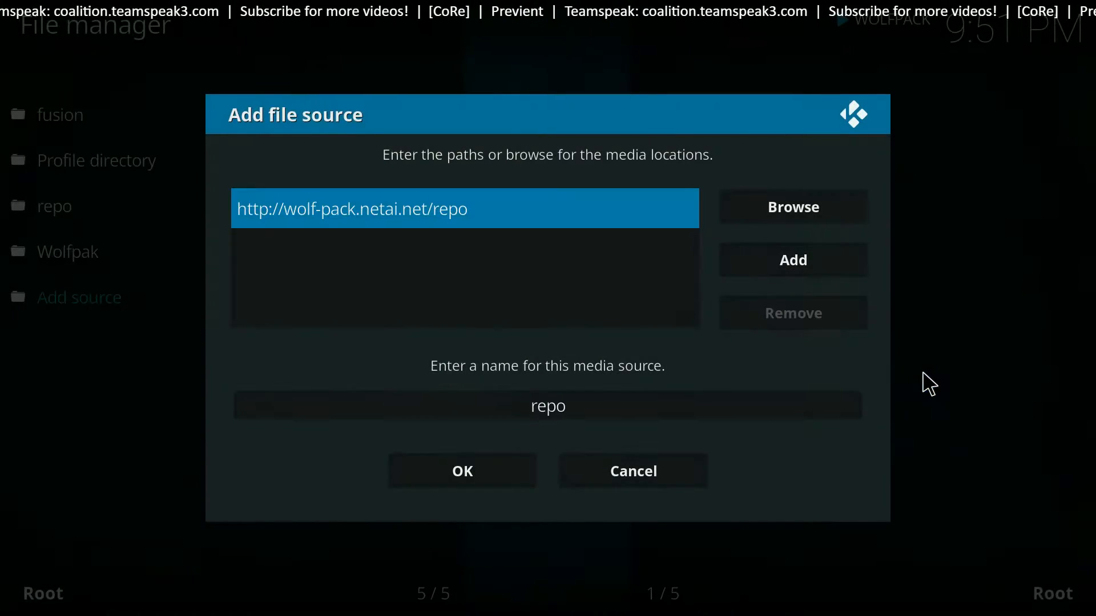
# Replace the source name 'repo' with 'test' and save the source.
pyautogui.click(547, 405)
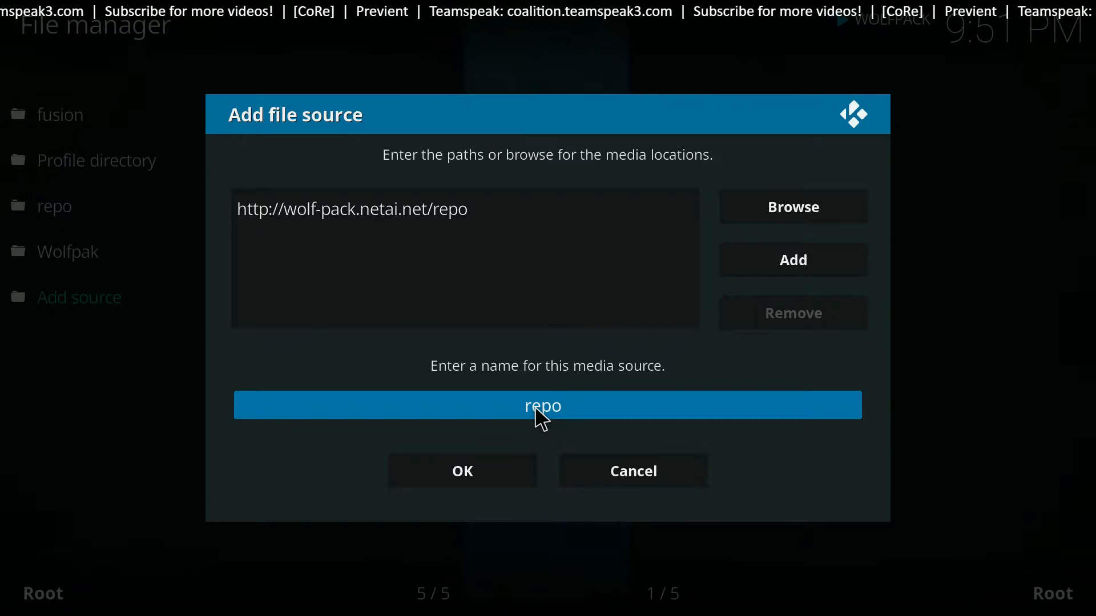
pyautogui.click(541, 406)
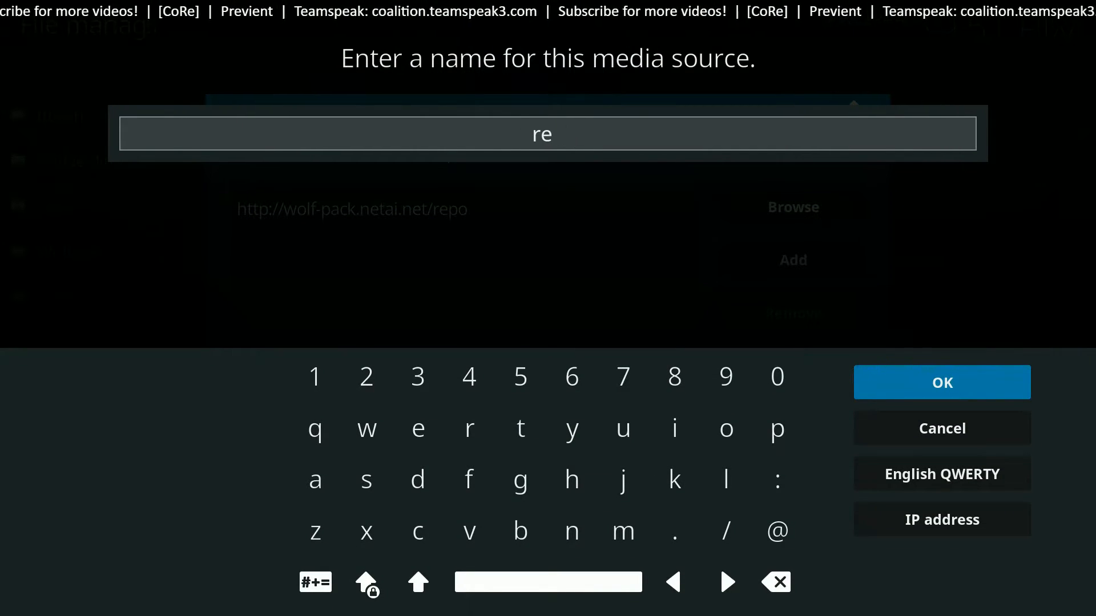
pyautogui.click(776, 582)
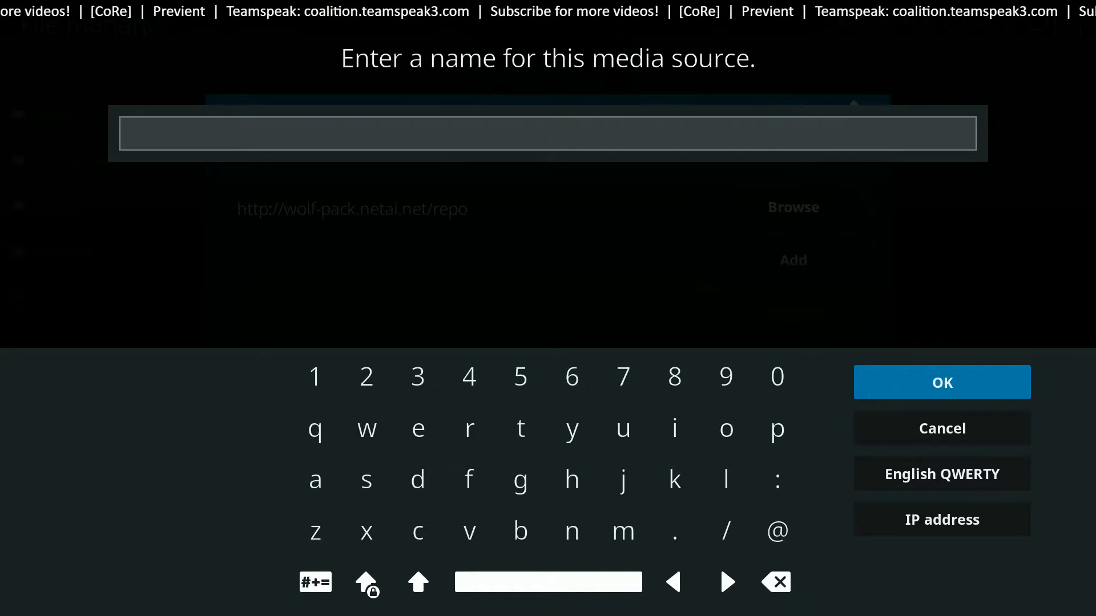
pyautogui.write('test')
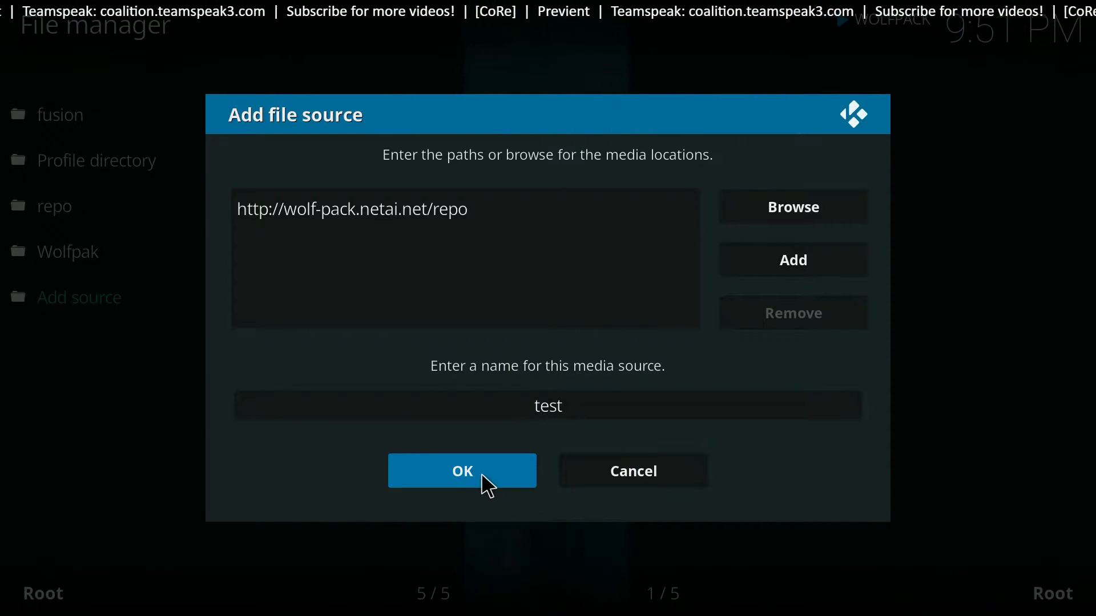
pyautogui.click(461, 471)
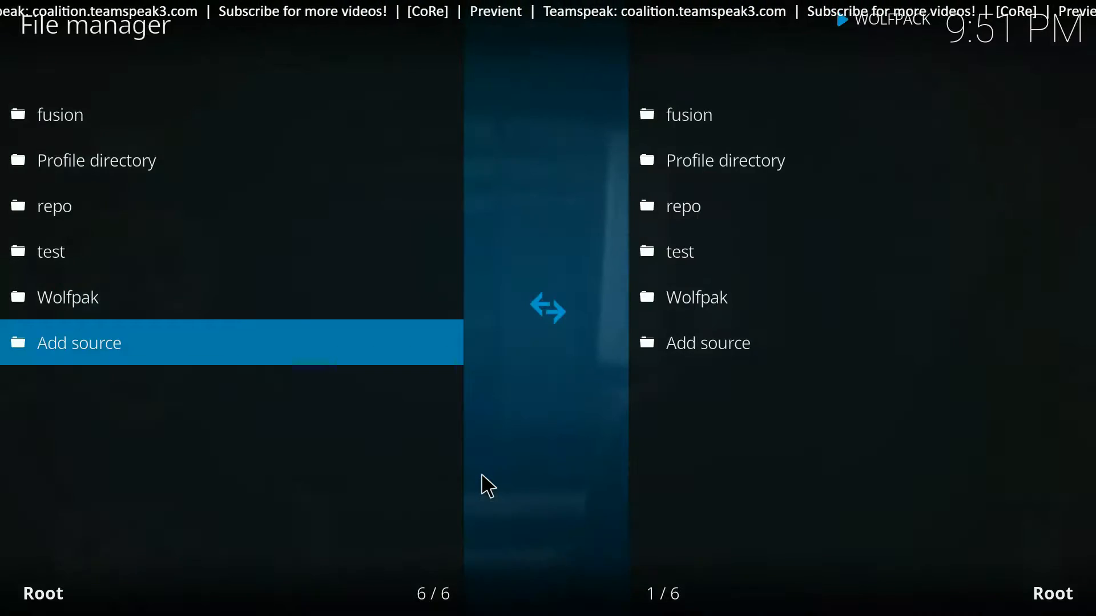
pyautogui.moveTo(241, 336)
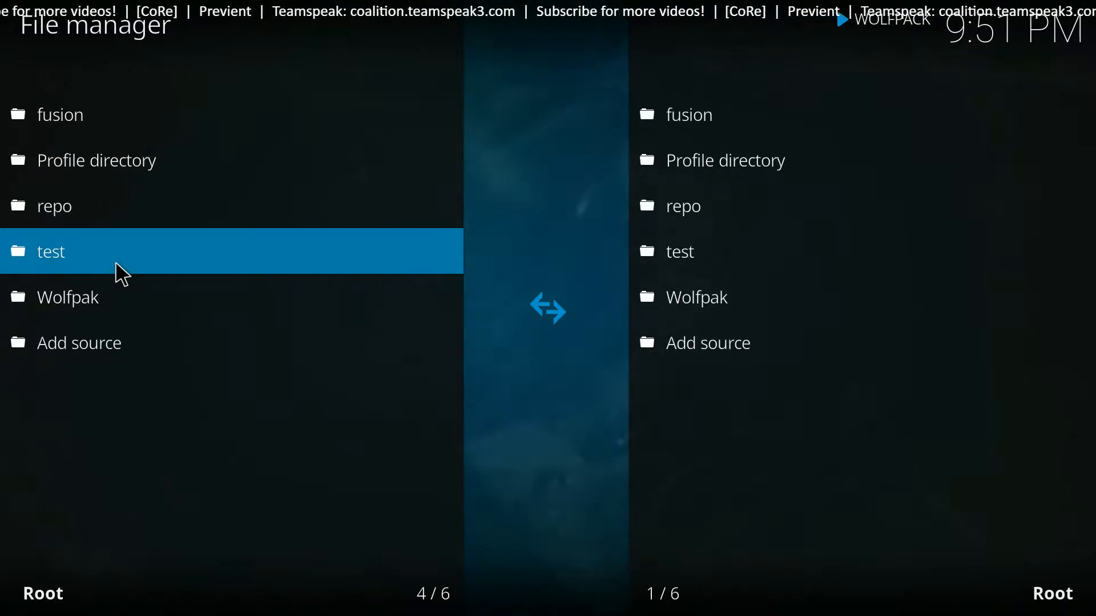
# Exit the file manager to the home screen's empty library view.
pyautogui.press('down')
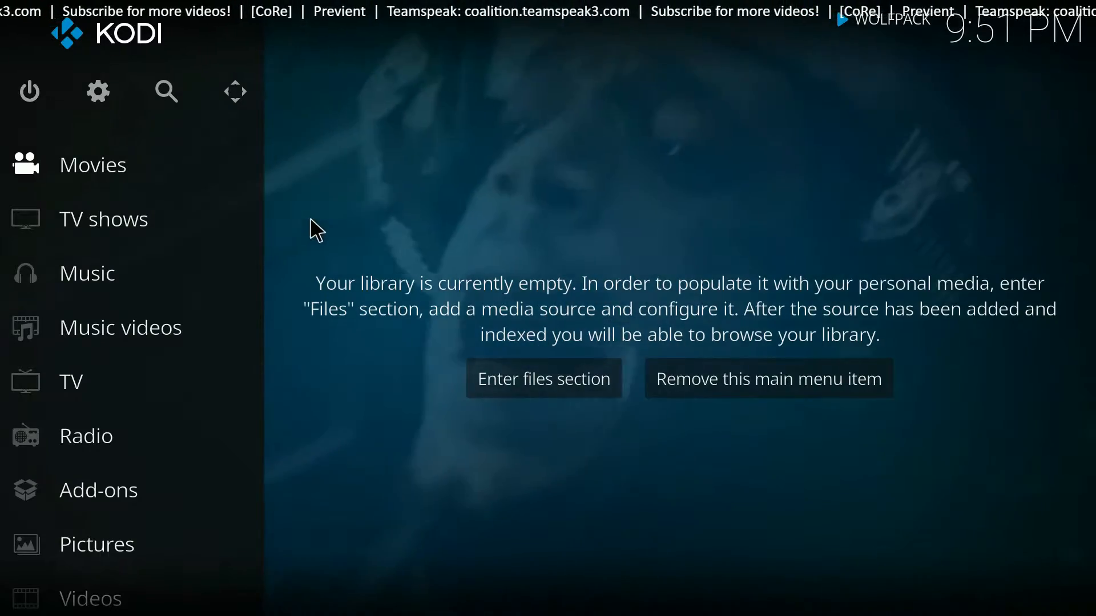
# From Add-ons, choose Install from zip file to list the repo, test and Wolfpak sources.
pyautogui.click(98, 490)
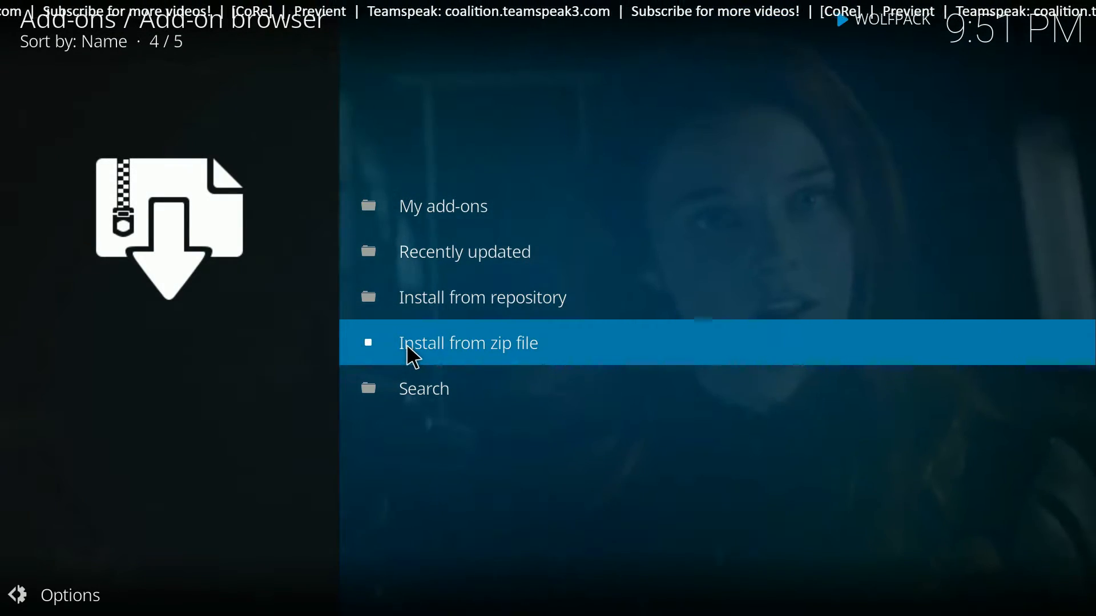
pyautogui.click(467, 342)
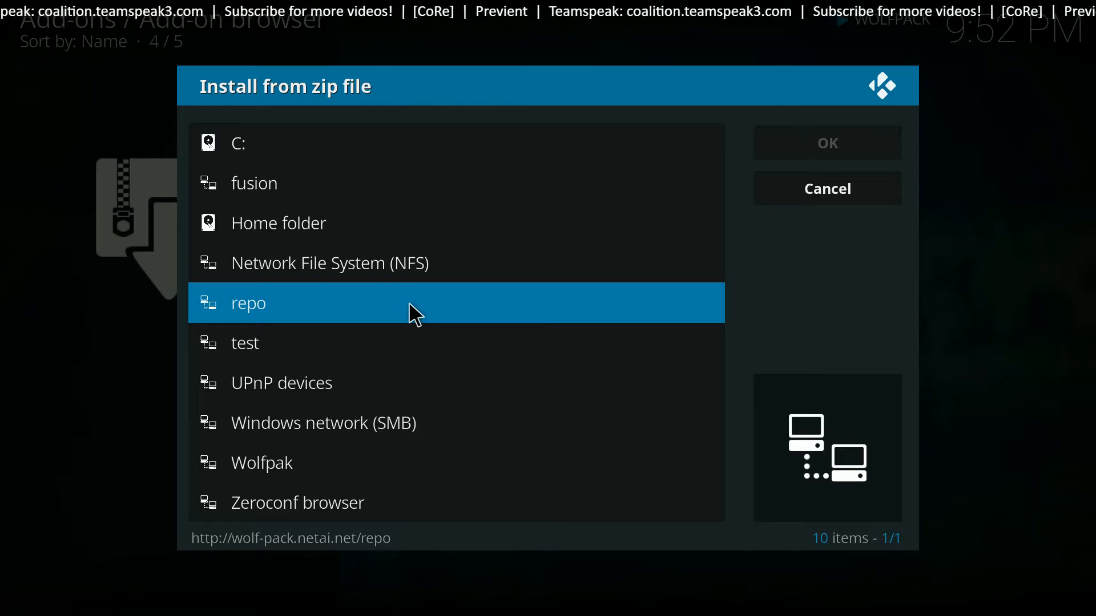
# Open the repo source and install repository.wolfpack-1.0.zip.
pyautogui.doubleClick(247, 303)
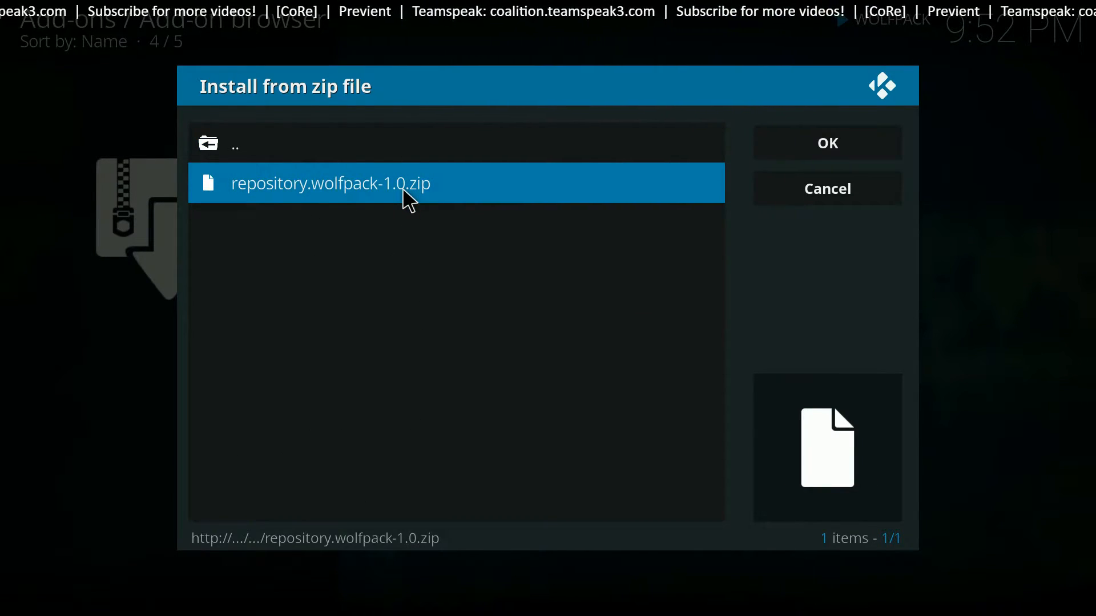
pyautogui.click(827, 143)
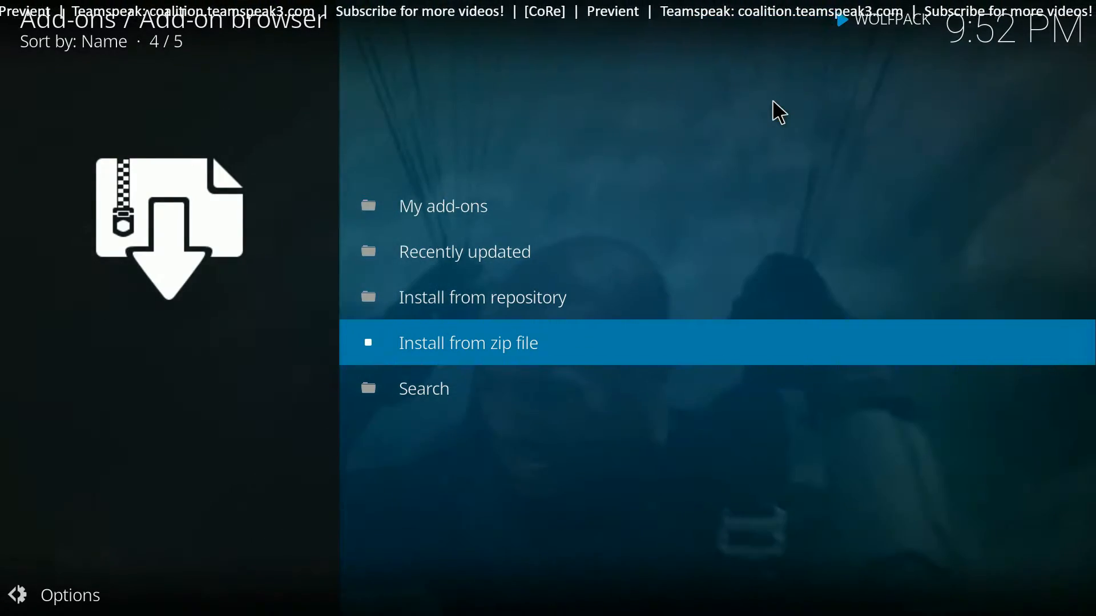
pyautogui.moveTo(552, 297)
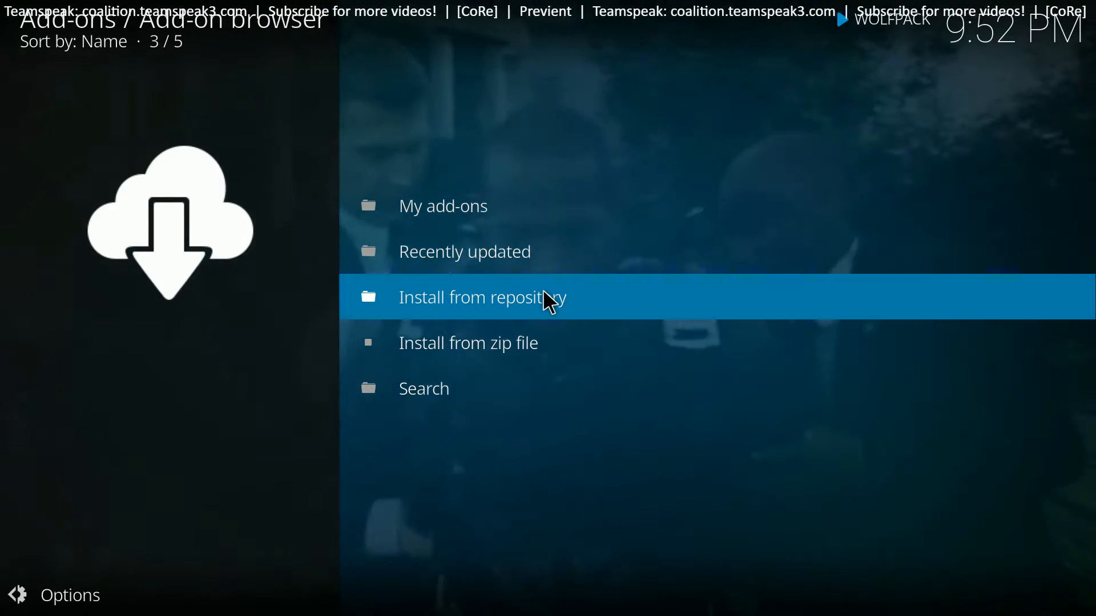
# Browse Install from repository and open the WOLFPACK repository.
pyautogui.click(479, 297)
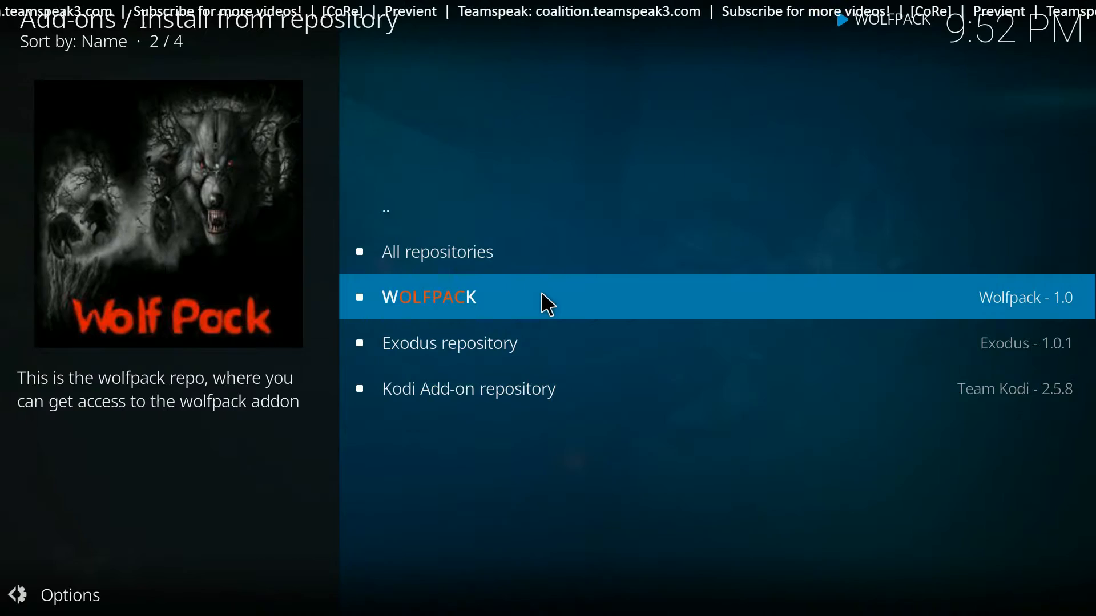
pyautogui.click(428, 297)
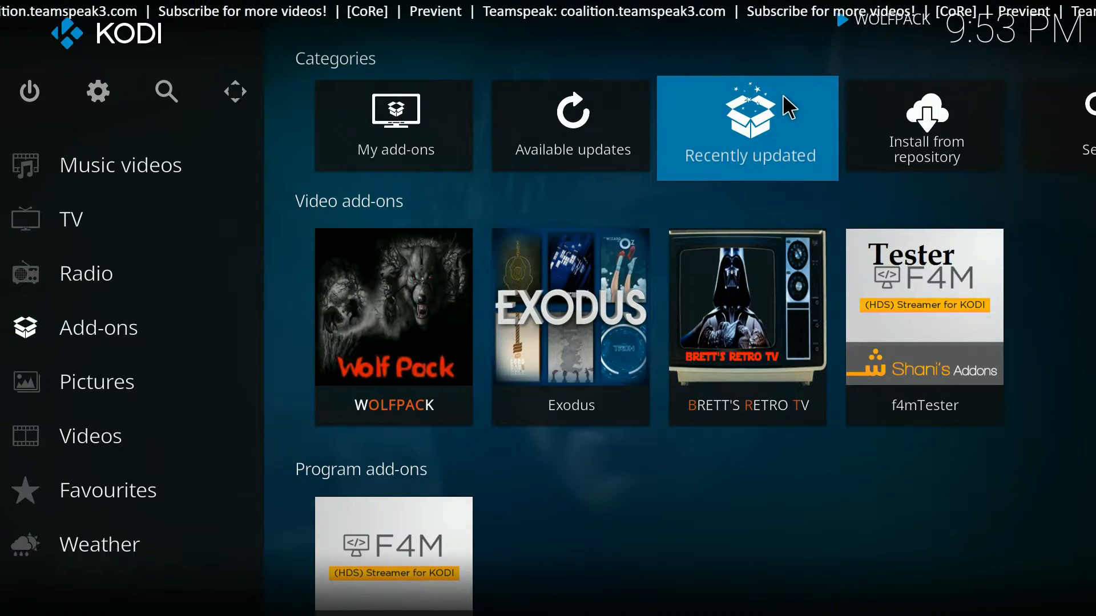
pyautogui.moveTo(395, 128)
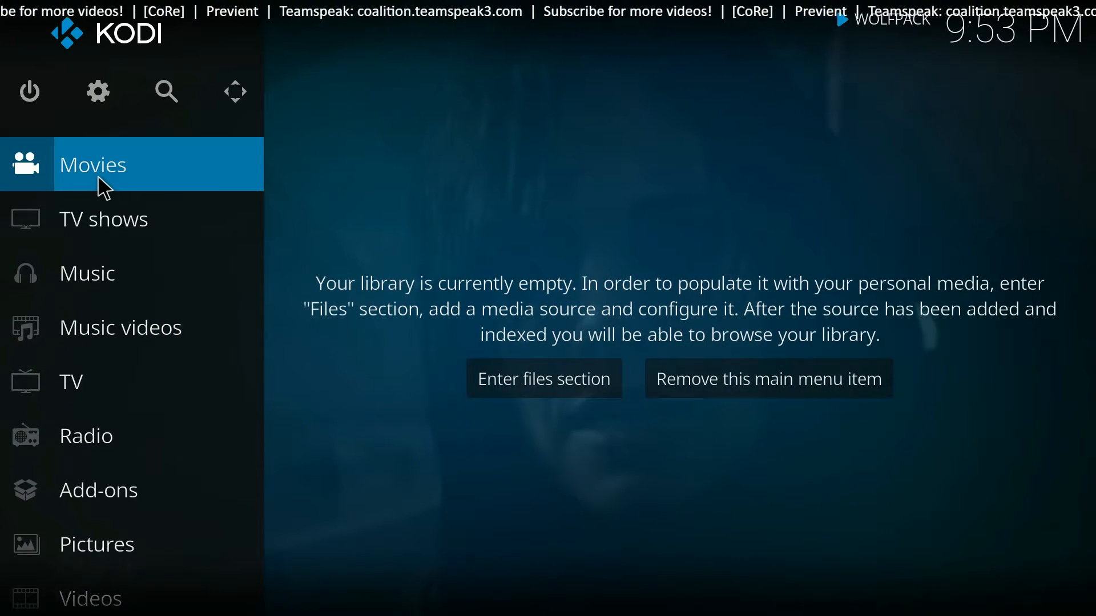
# Go to Videos > Video add-ons and launch WOLFPACK.
pyautogui.click(543, 379)
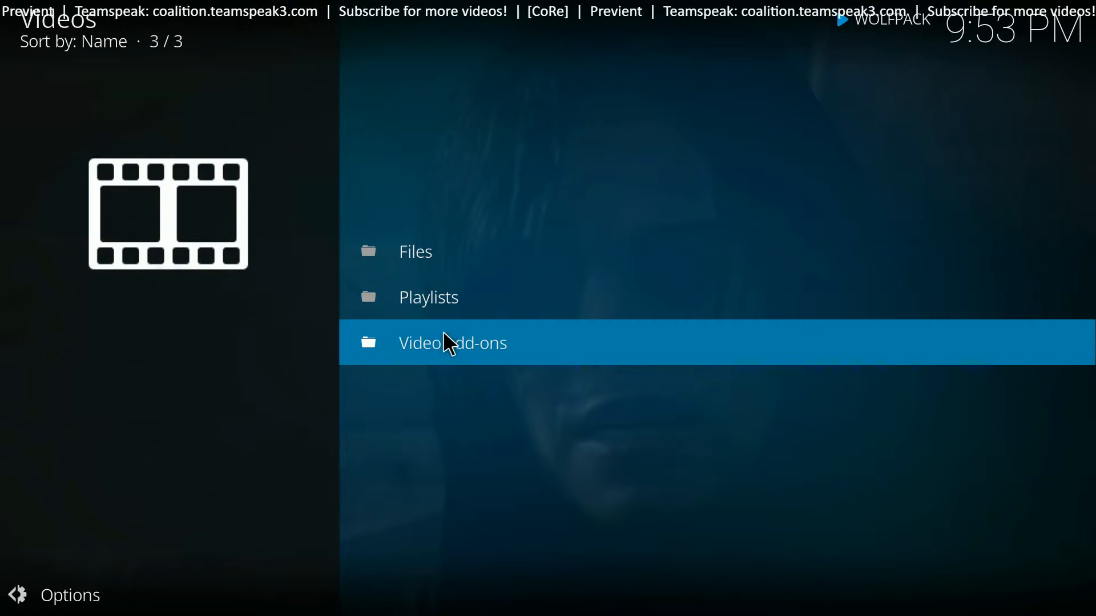
pyautogui.click(452, 343)
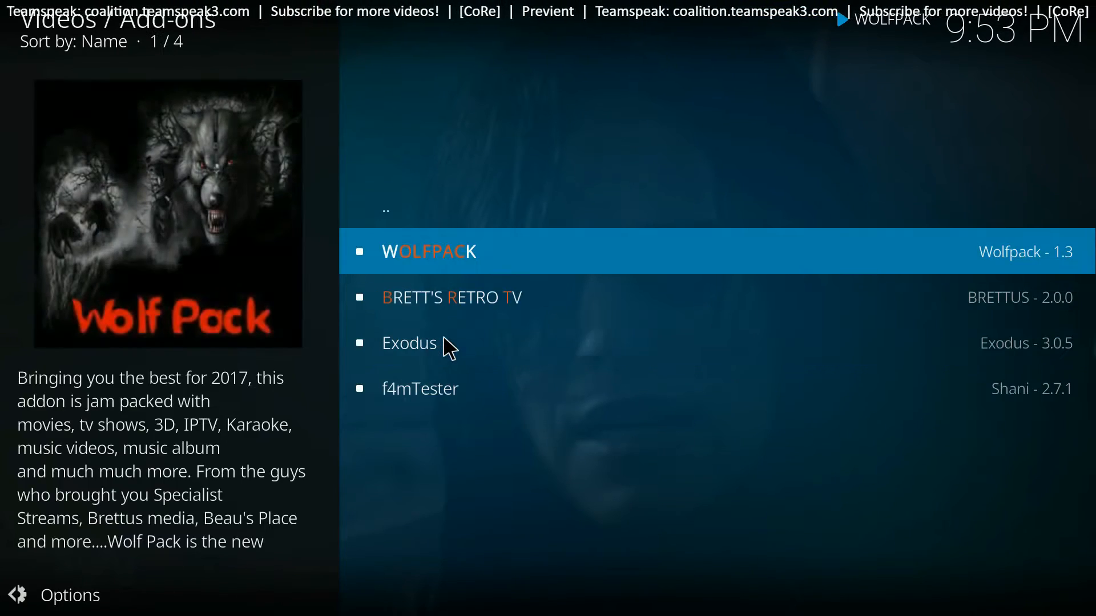
pyautogui.moveTo(533, 273)
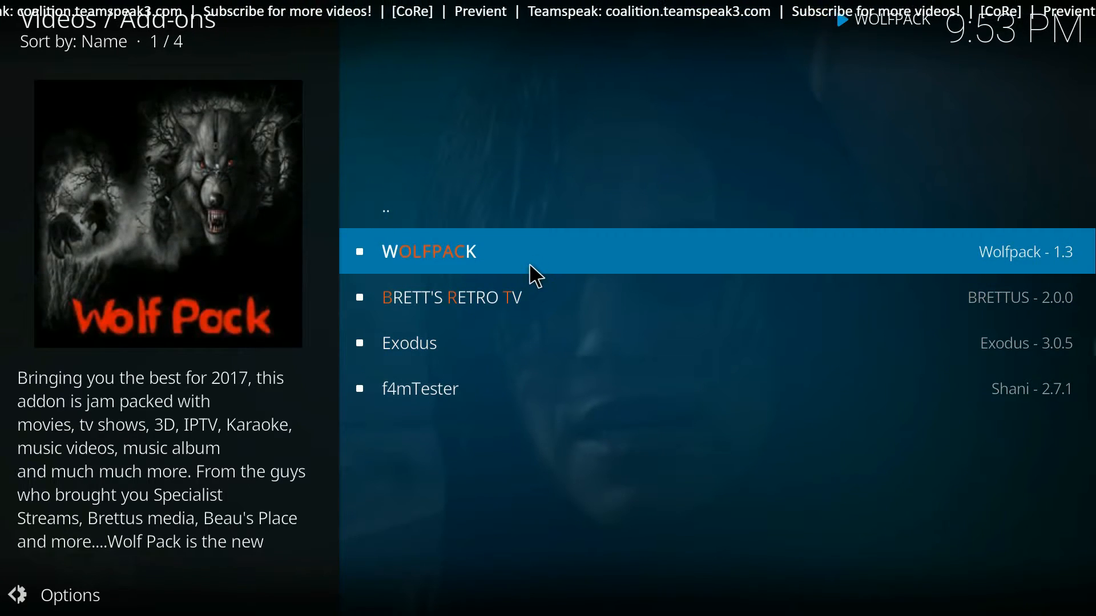
pyautogui.click(429, 252)
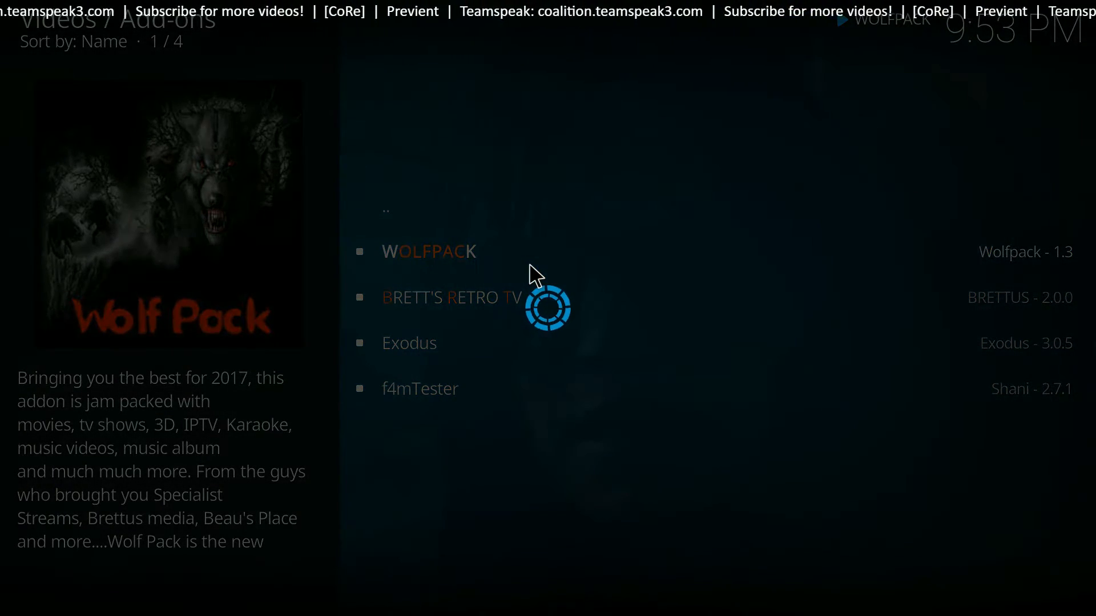
pyautogui.click(429, 252)
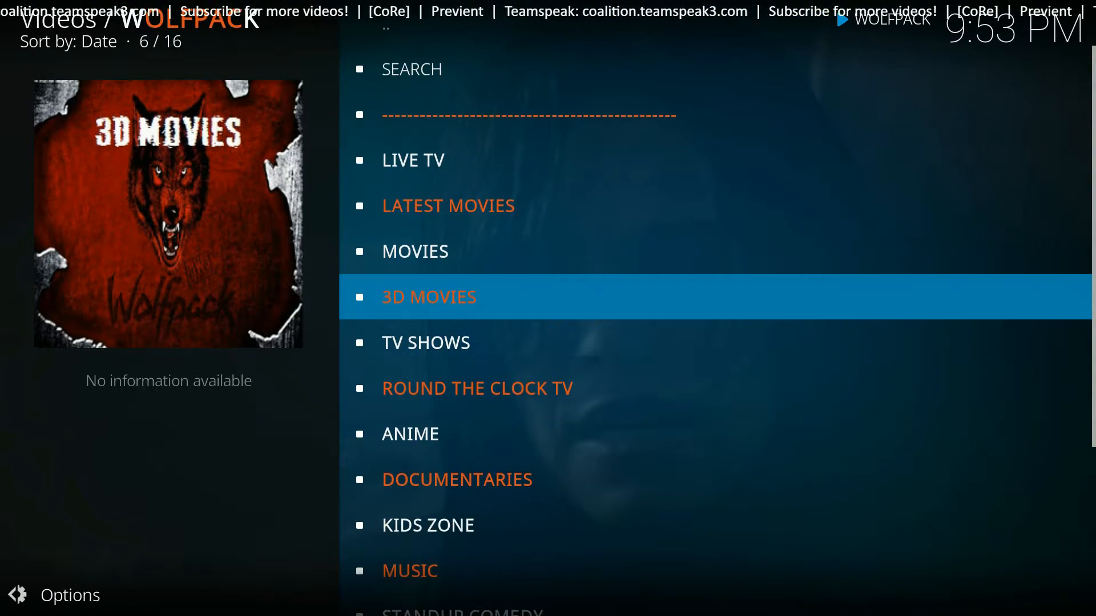
pyautogui.press('Down')
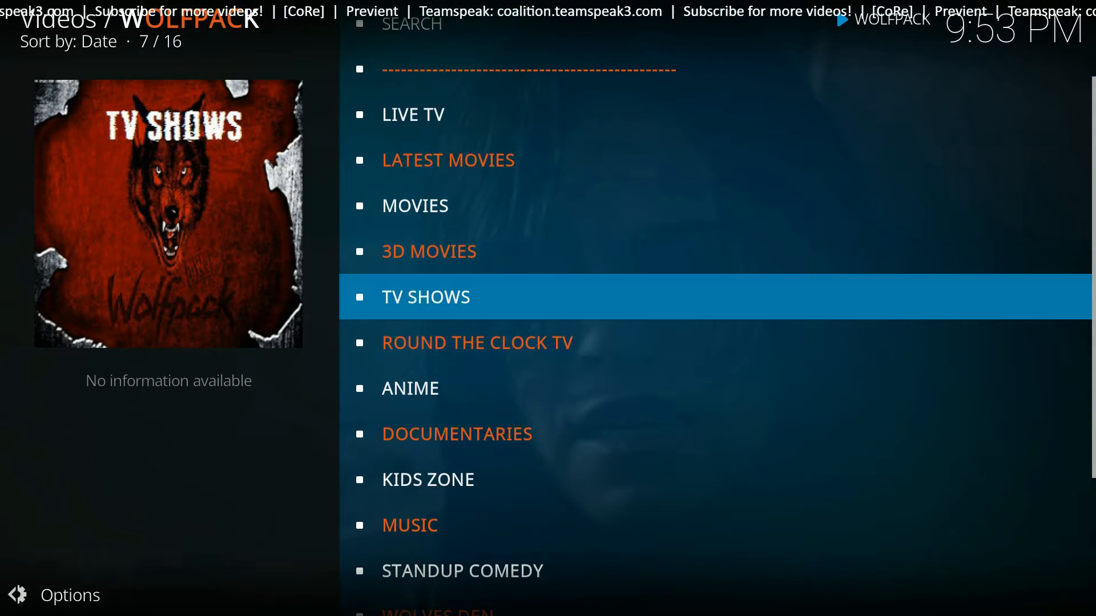
pyautogui.scroll(-3)
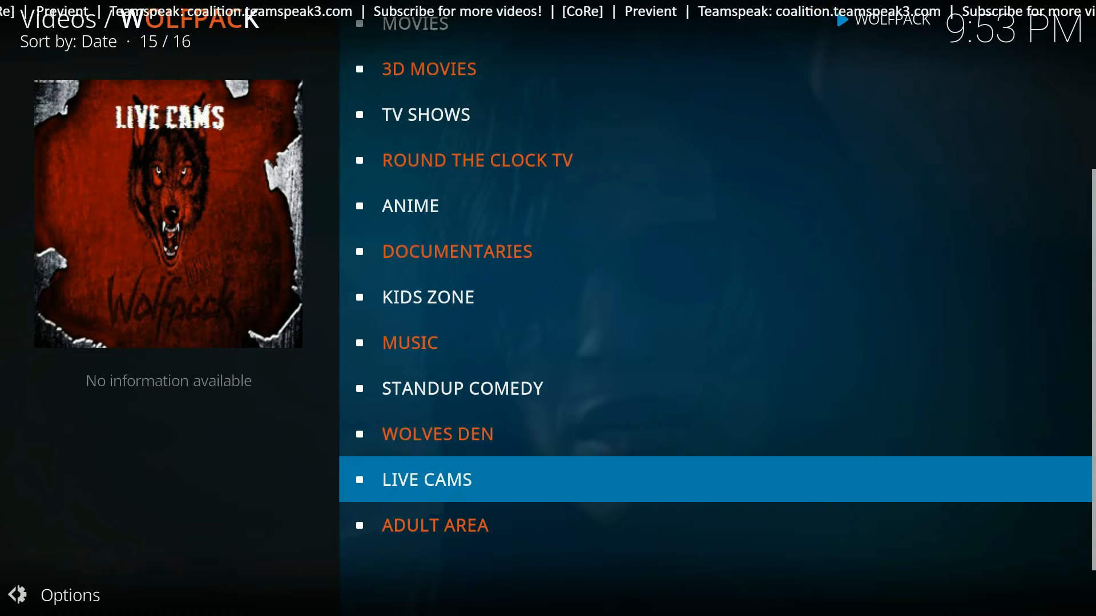
pyautogui.press('up')
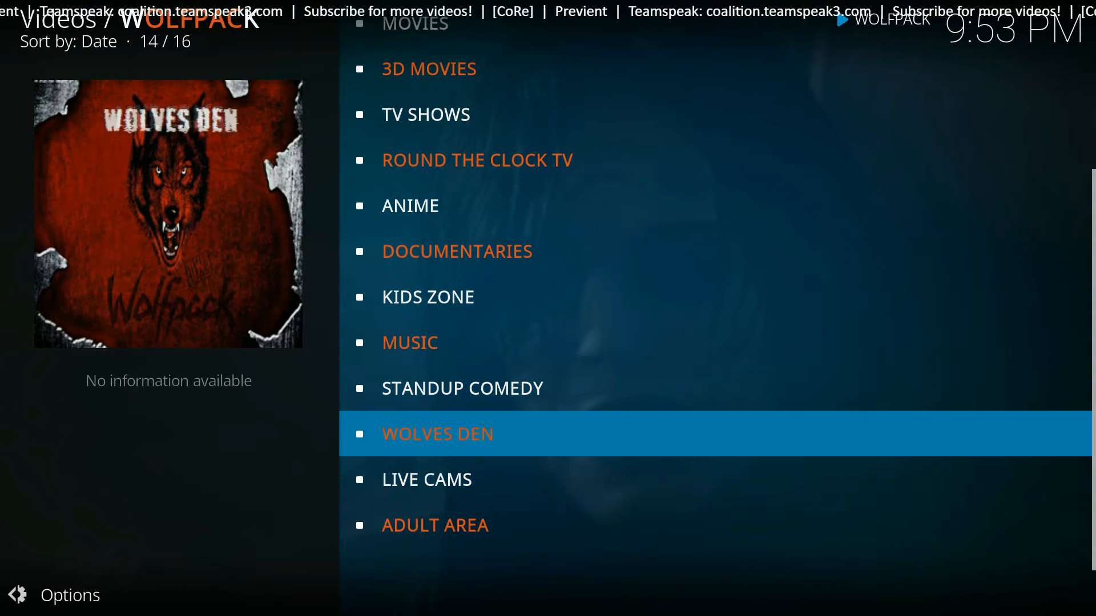
pyautogui.press('Down')
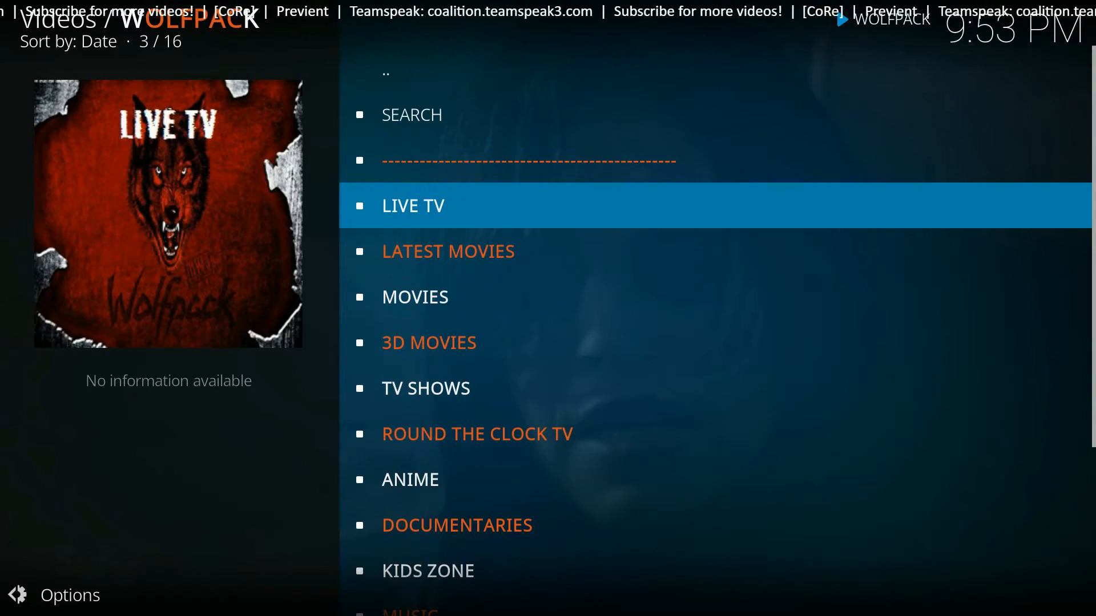
pyautogui.click(412, 206)
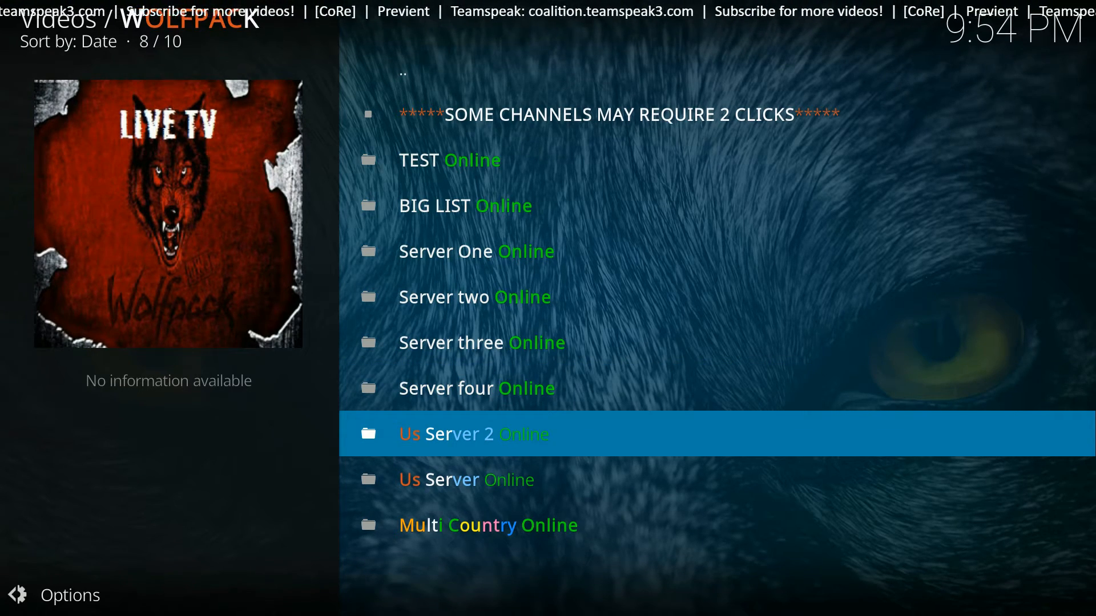
# Open Us Server 2, scroll its channels, then return to the video add-ons list.
pyautogui.click(474, 433)
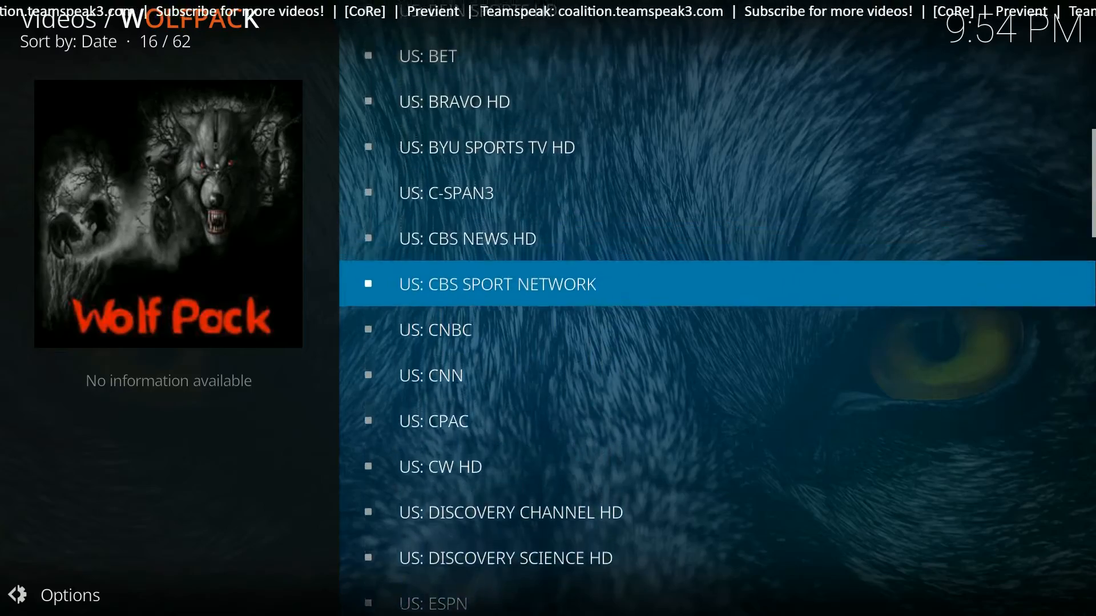
pyautogui.scroll(3)
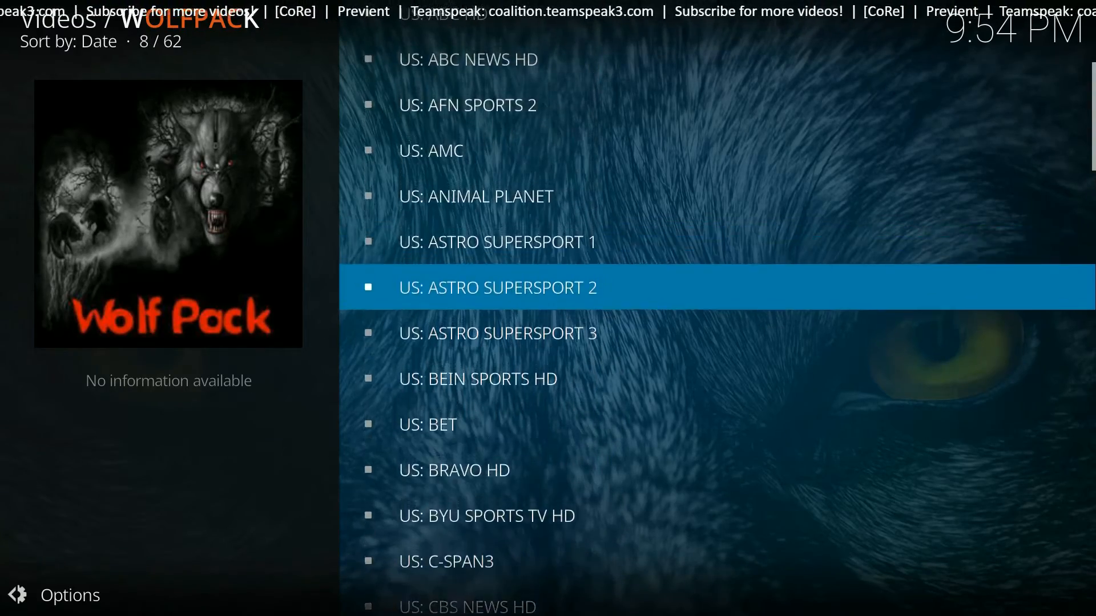
pyautogui.scroll(3)
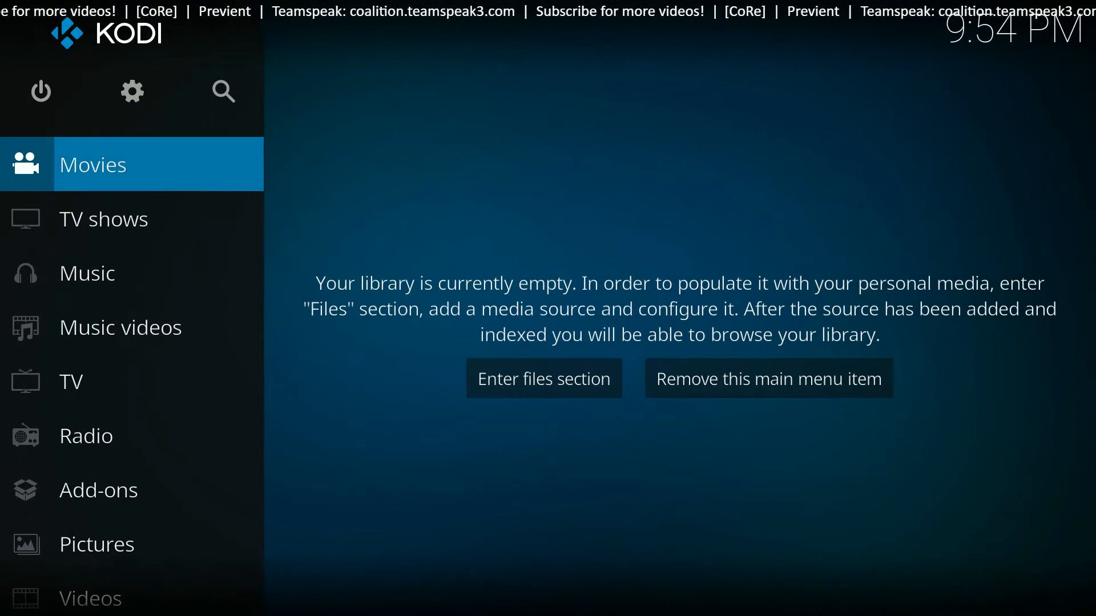
pyautogui.click(544, 378)
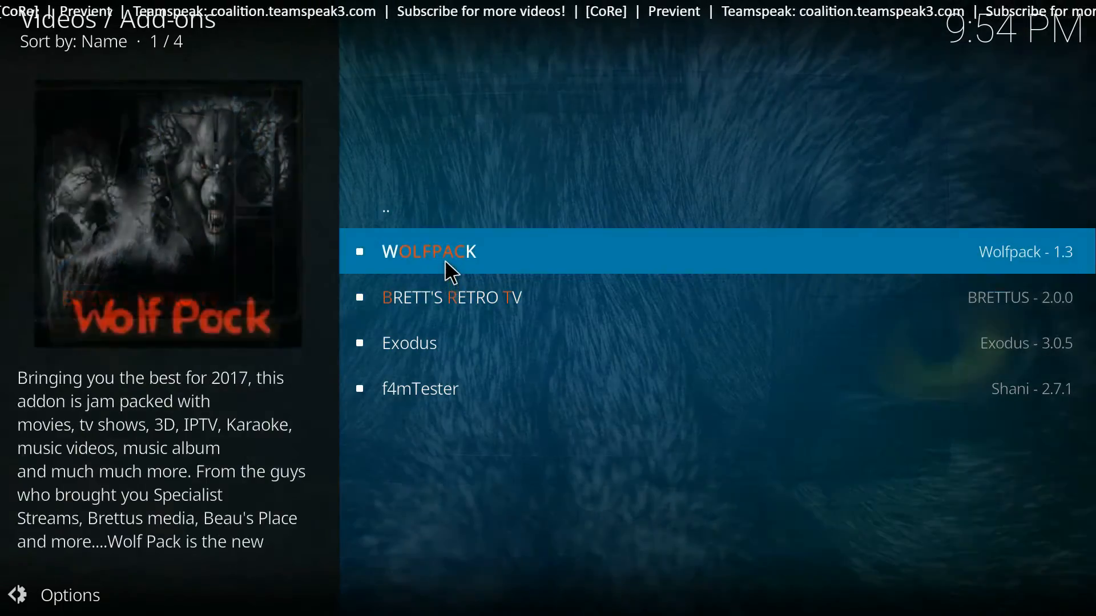
# Relaunch Wolfpack, enter LIVE TV and browse the 62-channel US list back to the top.
pyautogui.click(429, 252)
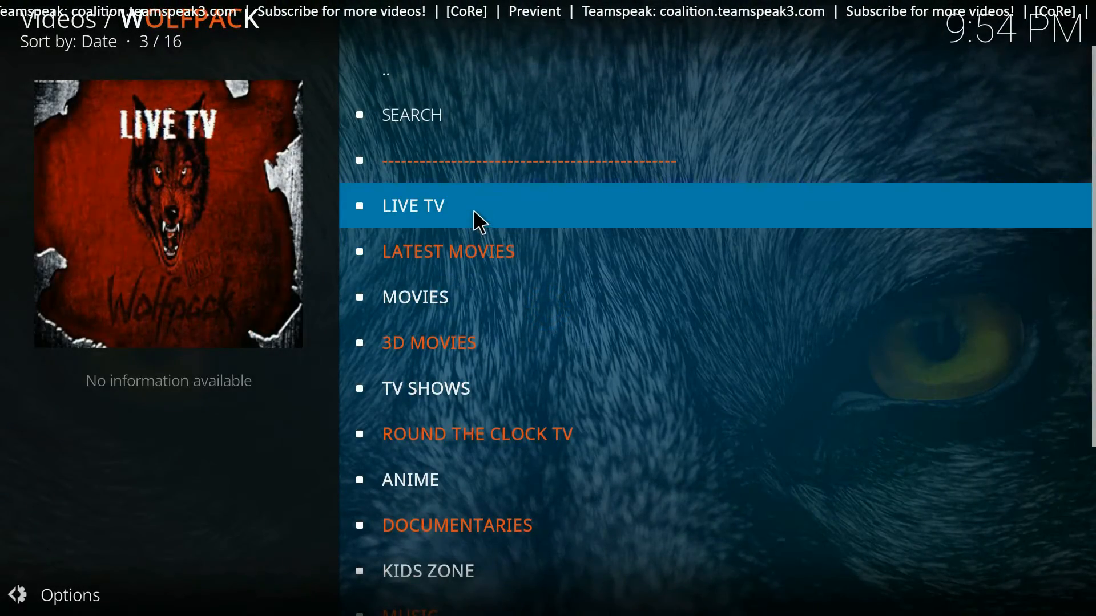
pyautogui.click(412, 206)
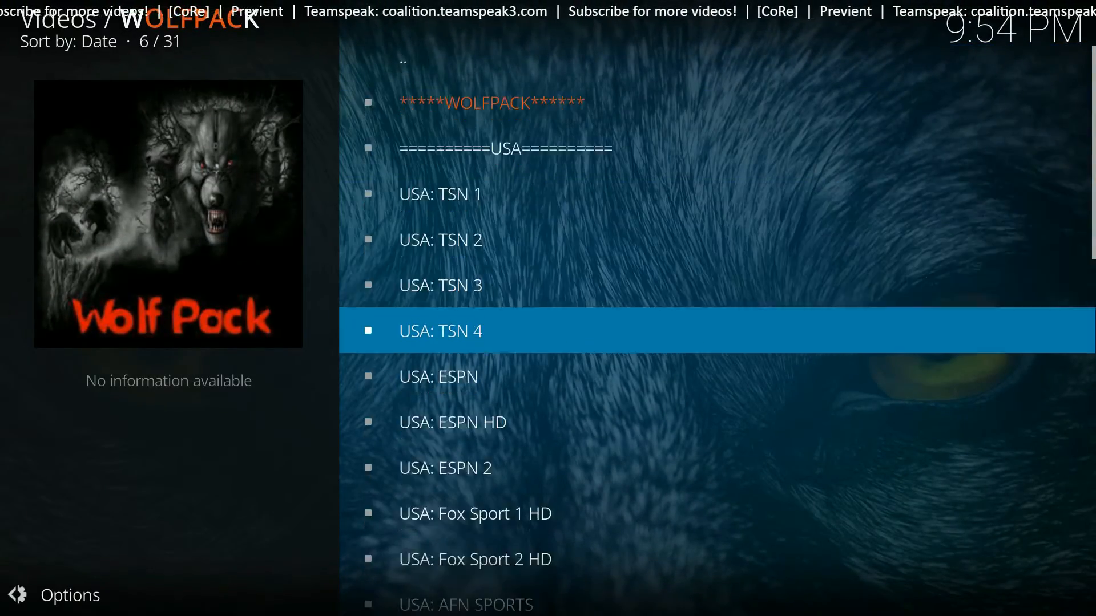
pyautogui.scroll(-3)
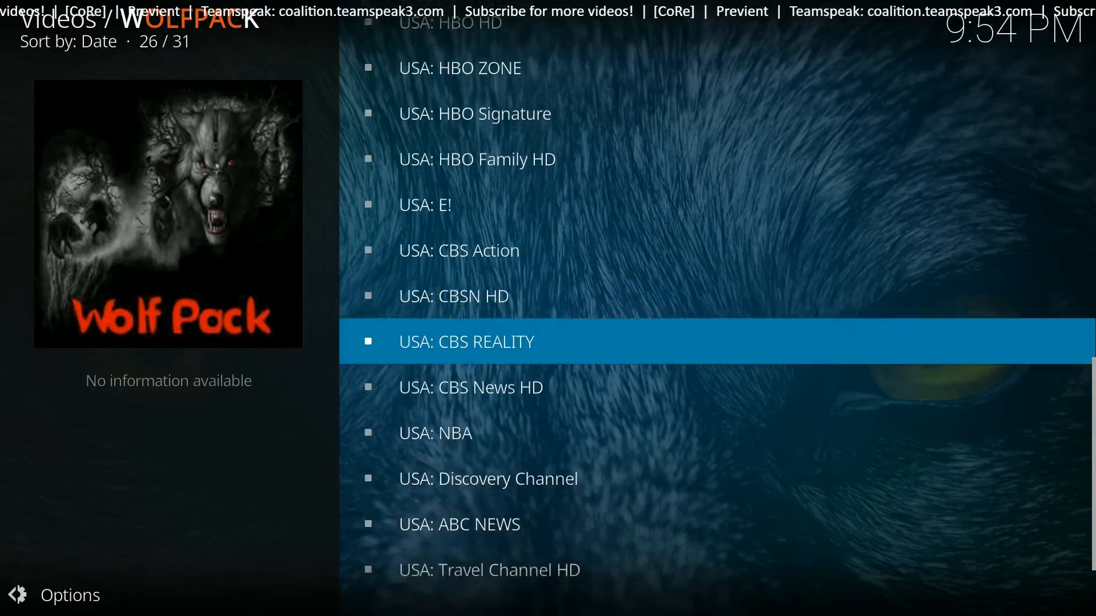
pyautogui.scroll(-3)
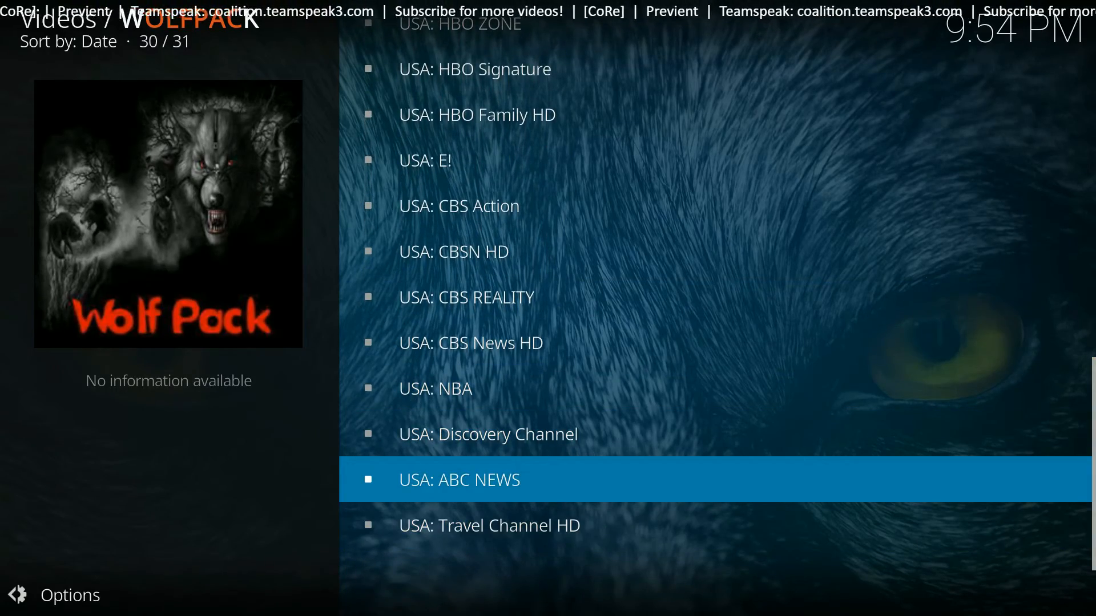
pyautogui.scroll(3)
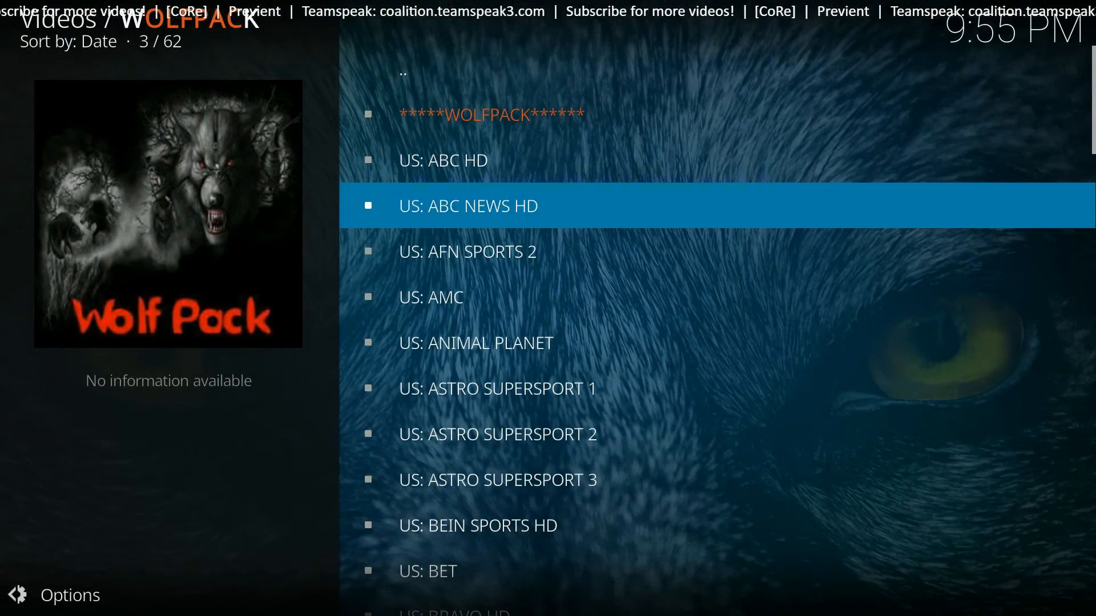
# Scroll to US: AMC and select it so its stream loads through the local proxy.
pyautogui.scroll(-3)
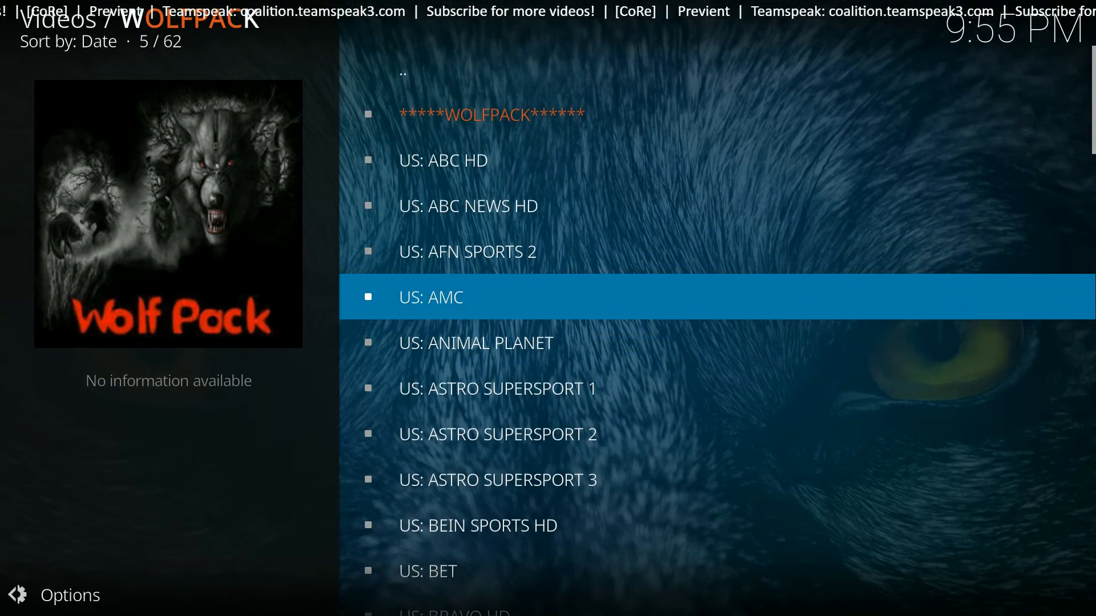
pyautogui.click(431, 296)
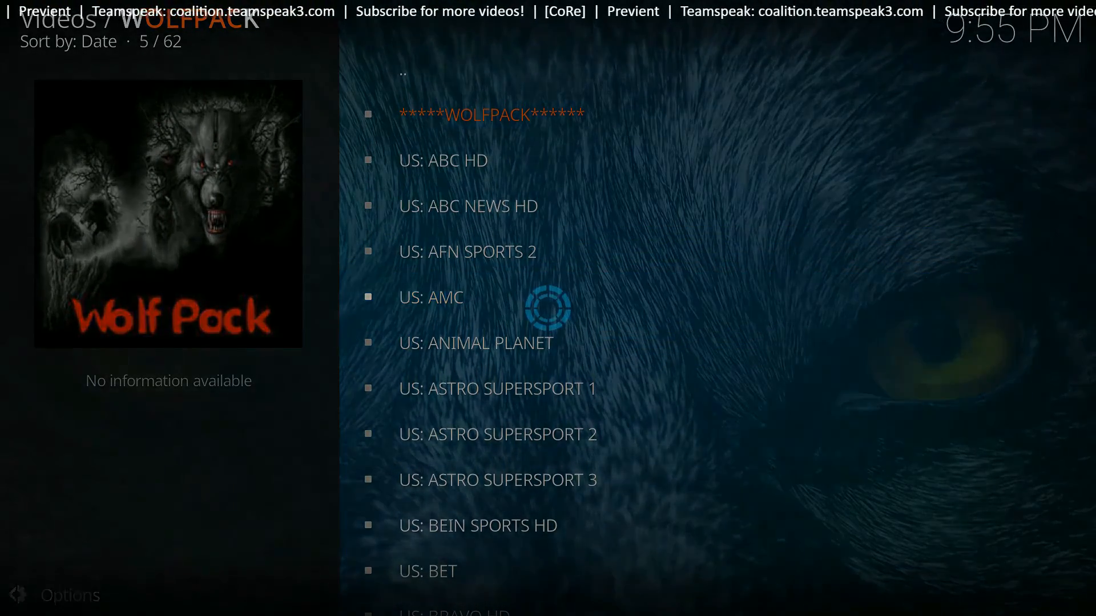
pyautogui.click(431, 297)
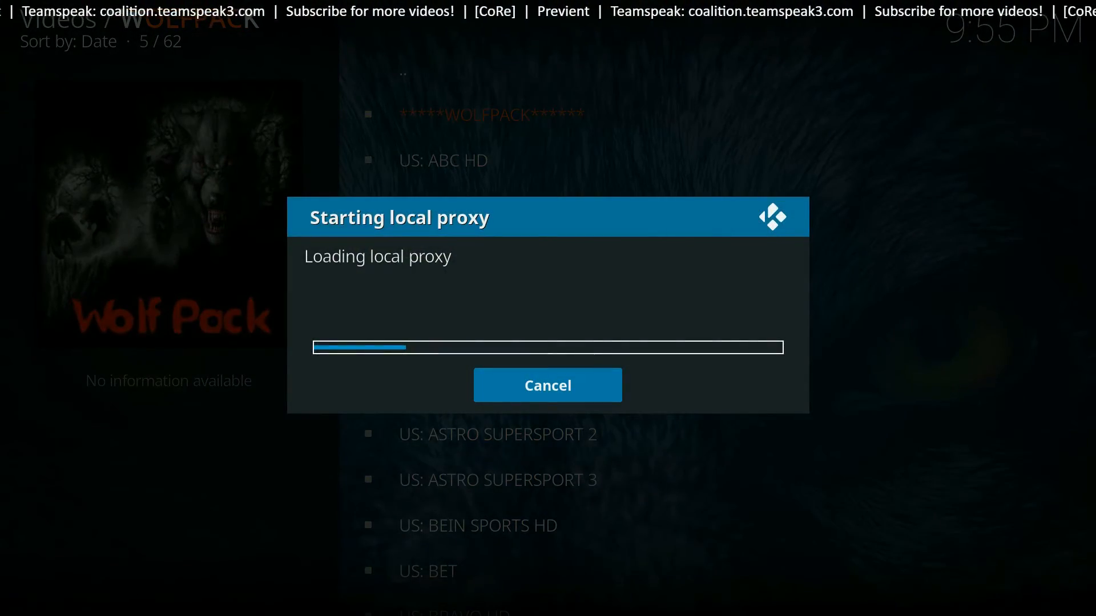